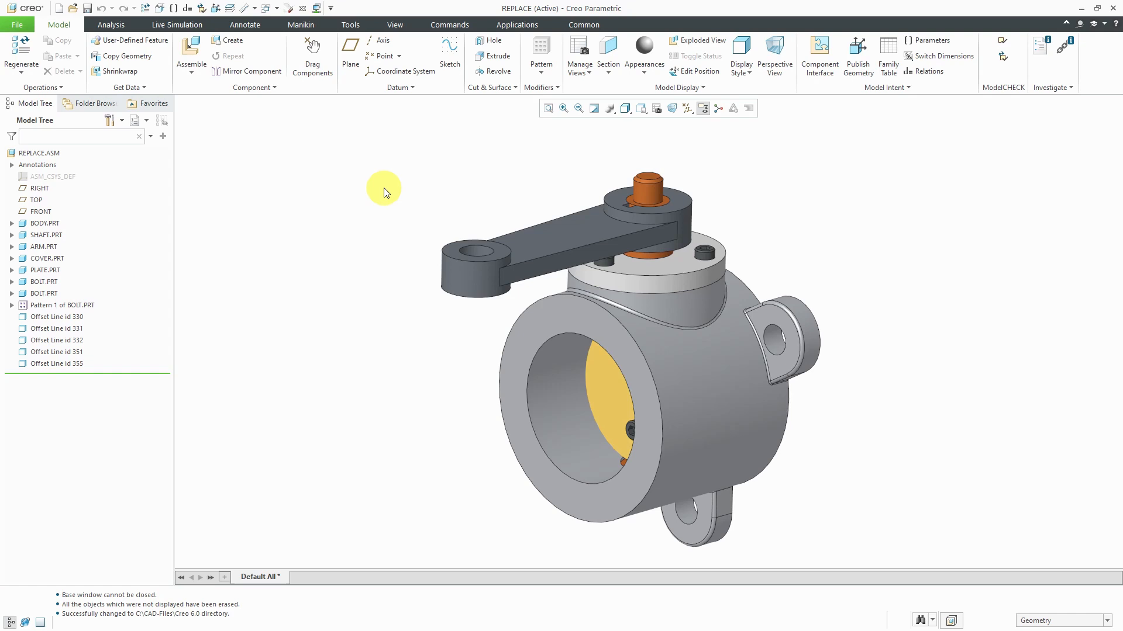
mouse_move(75, 284)
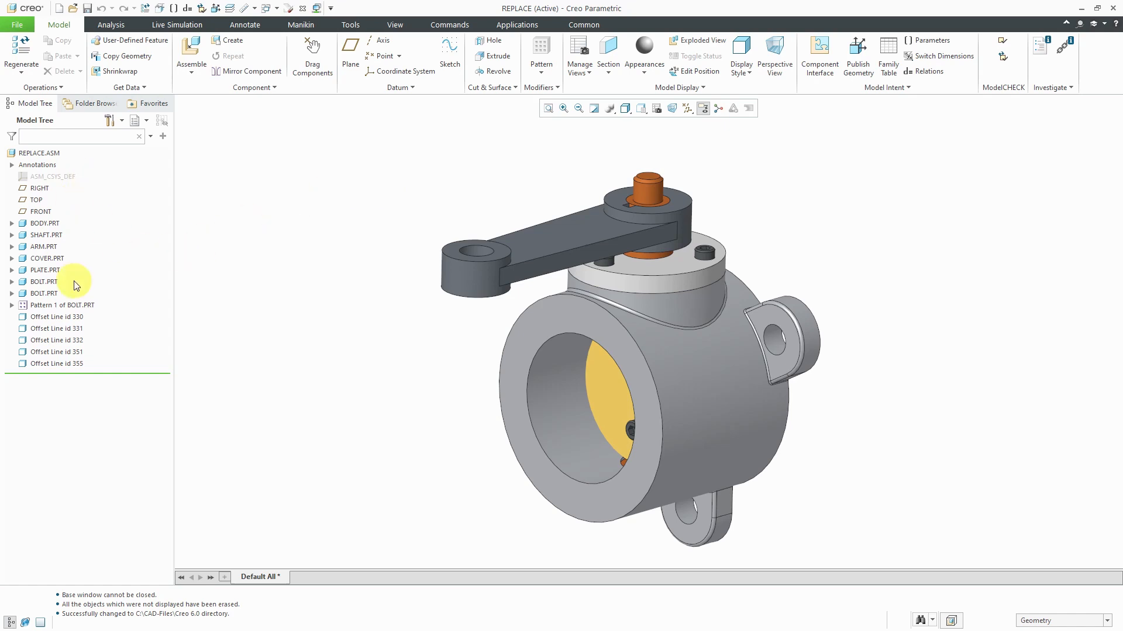
mouse_move(192, 251)
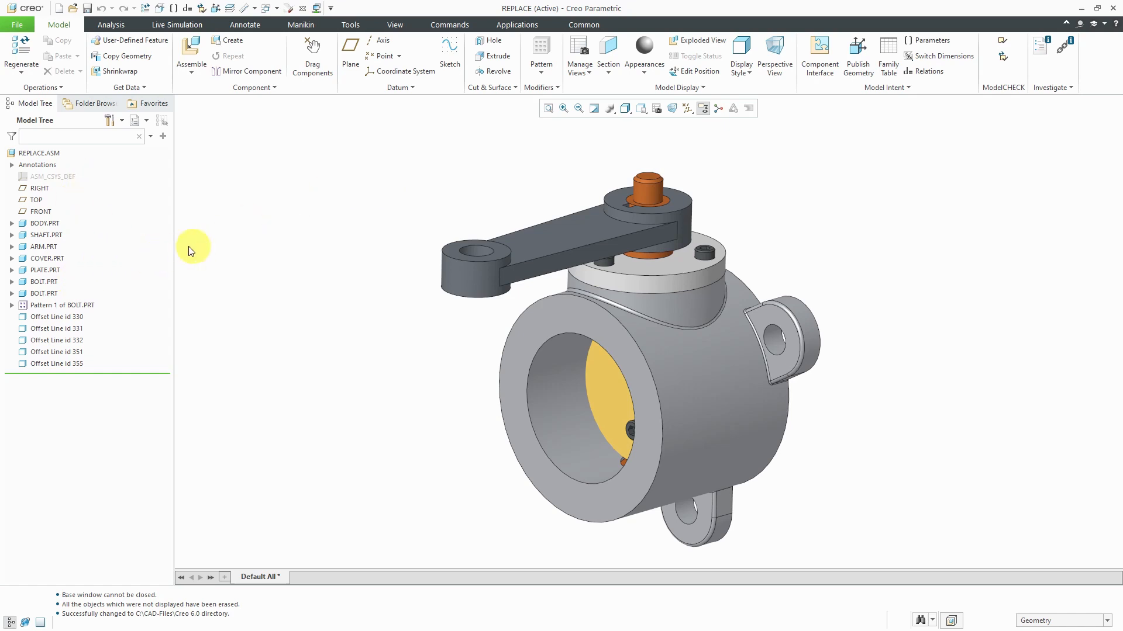
Select the SHAFT part and begin deleting it, then cancel to keep all parts
click(46, 235)
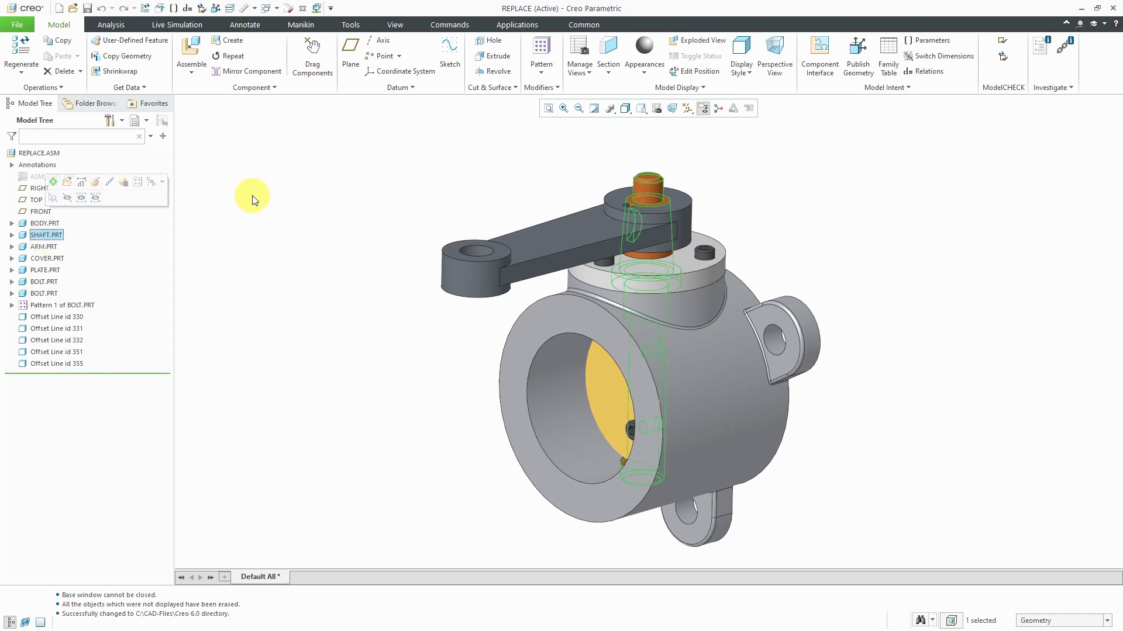
mouse_move(129, 254)
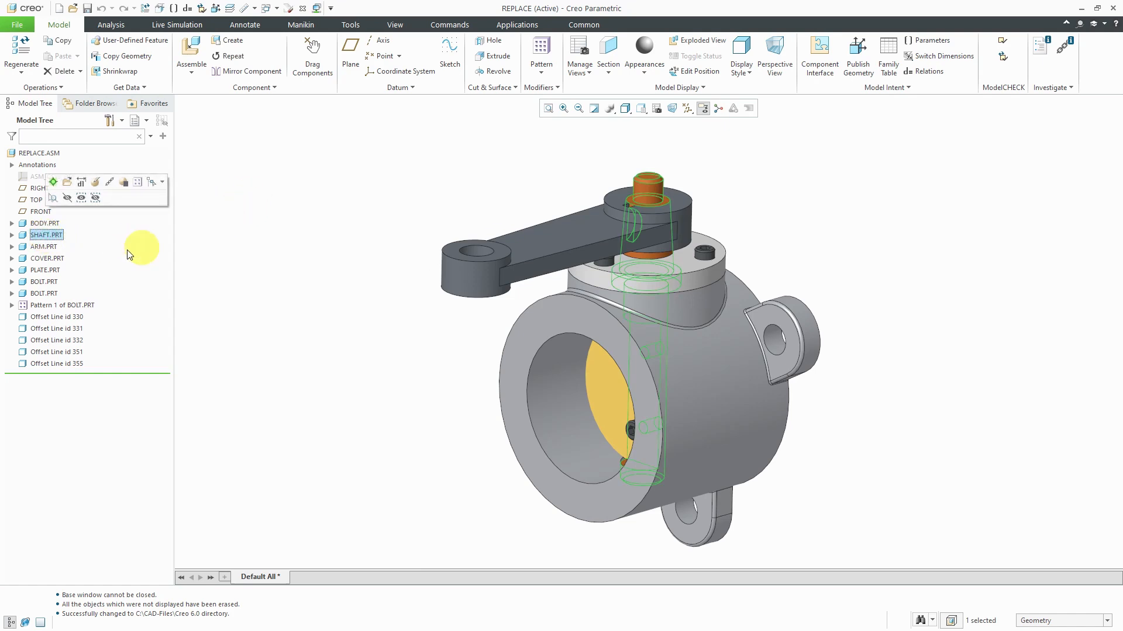
right_click(45, 234)
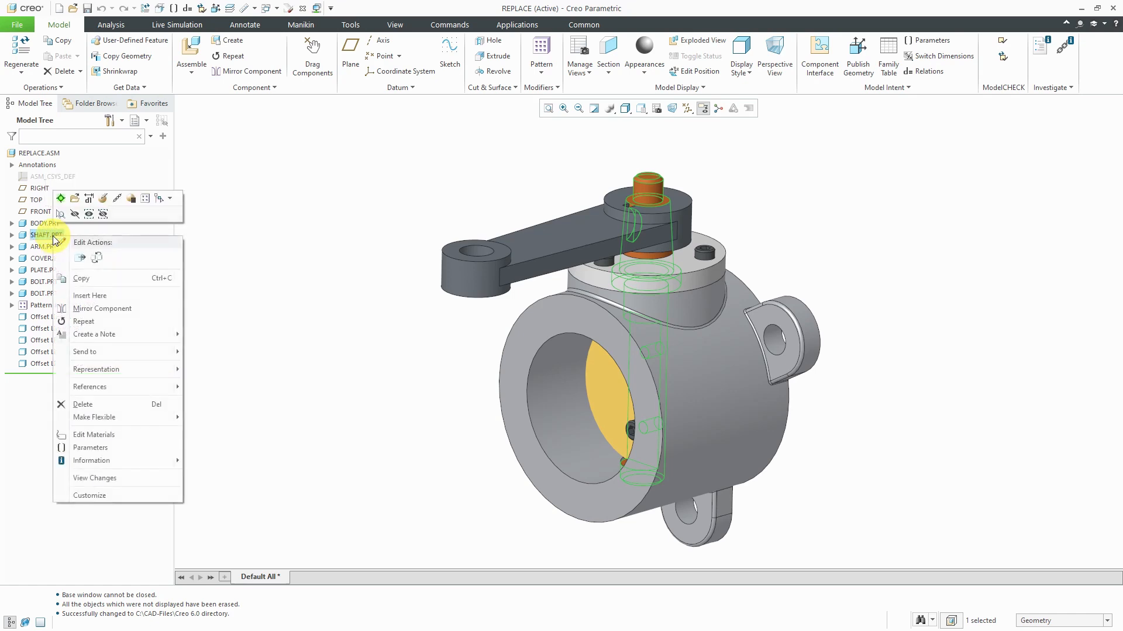
click(82, 404)
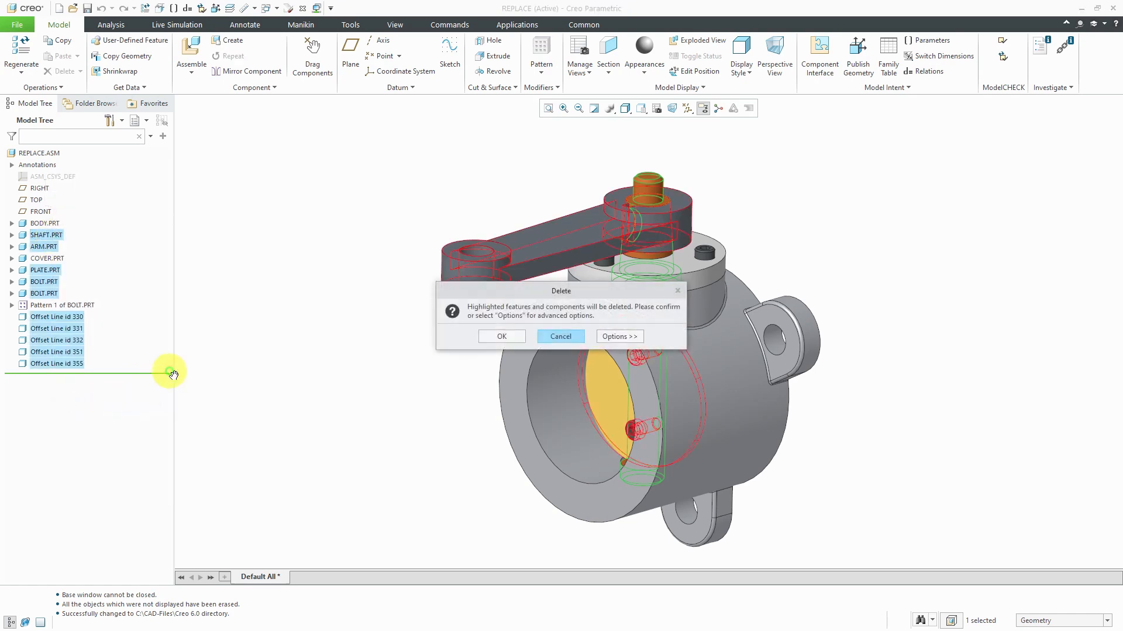
mouse_move(240, 306)
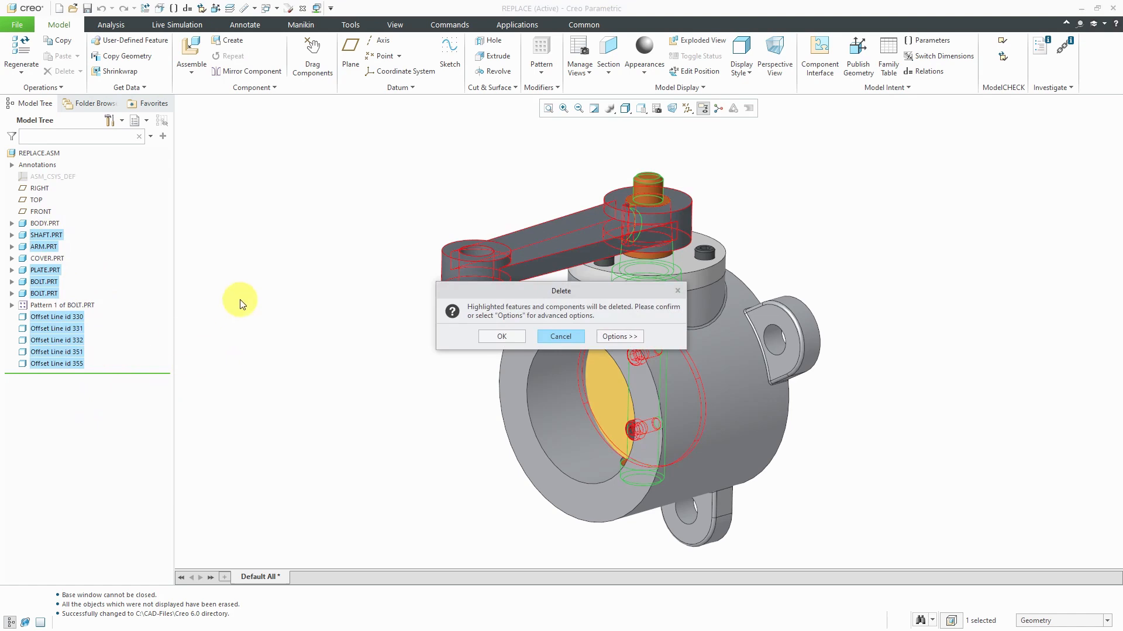
mouse_move(501, 326)
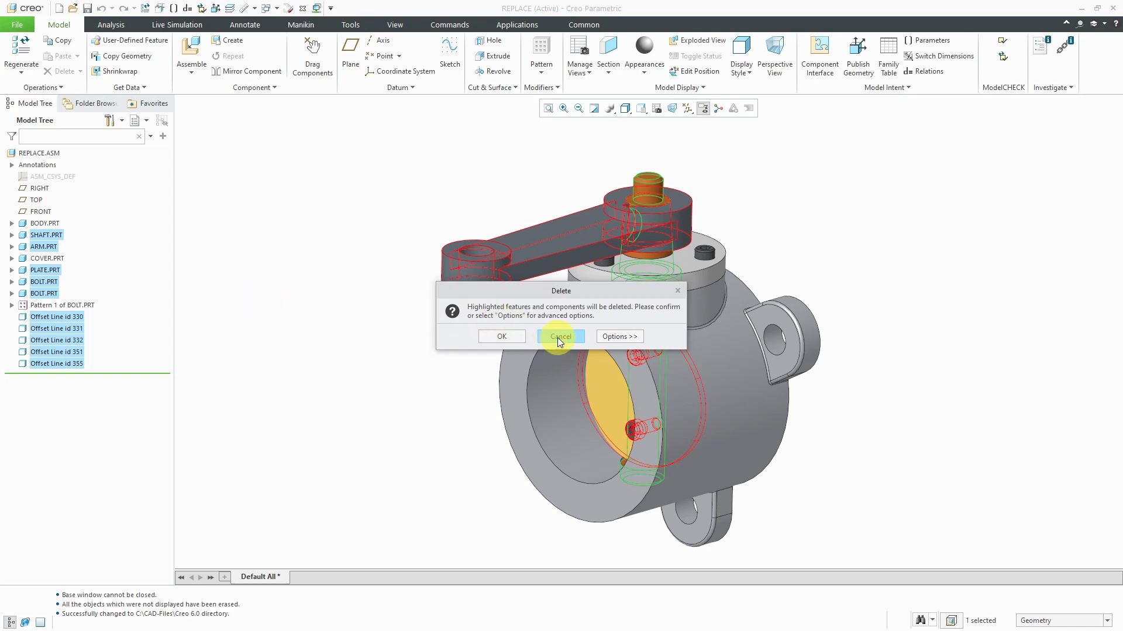
click(559, 337)
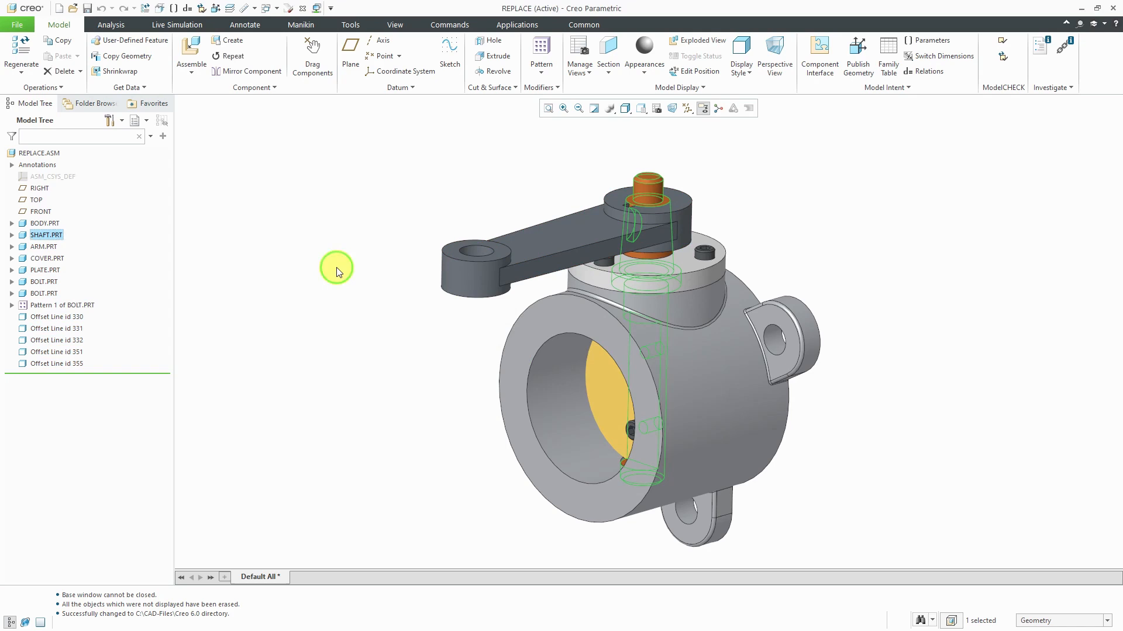
Start a Replace on SHAFT.PRT and set Replace By to Unrelated Component
click(43, 246)
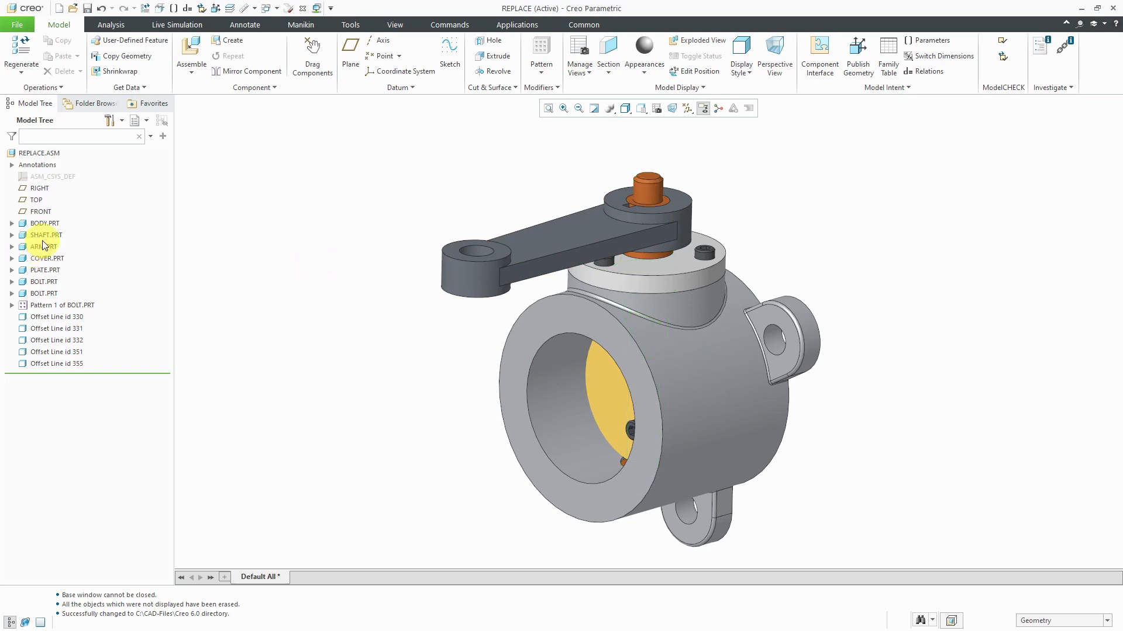
right_click(45, 247)
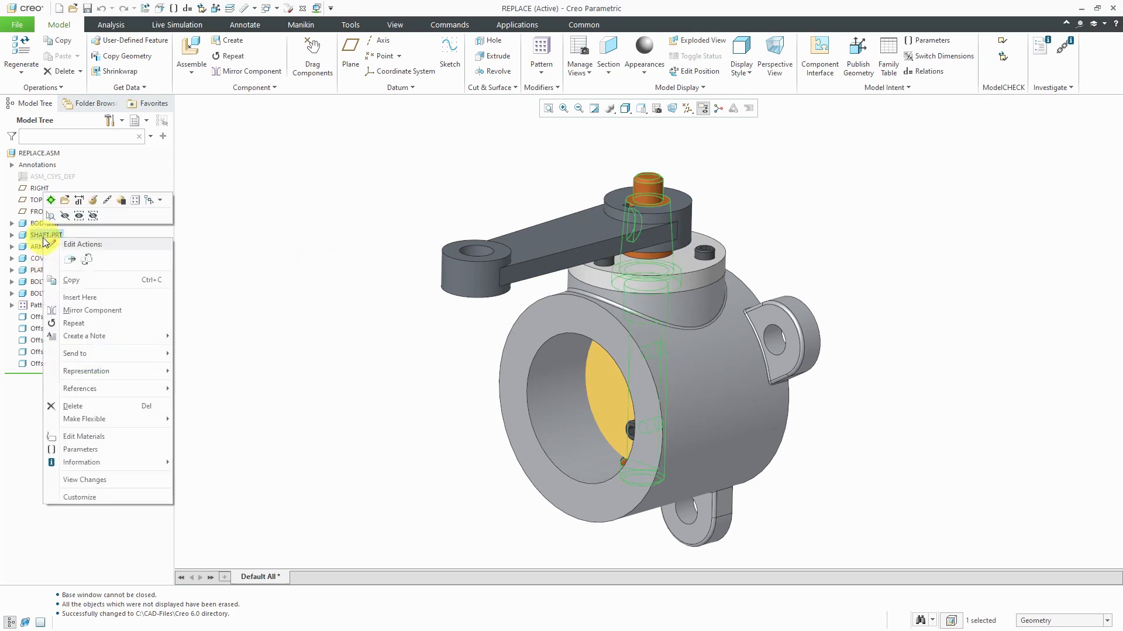
mouse_move(88, 259)
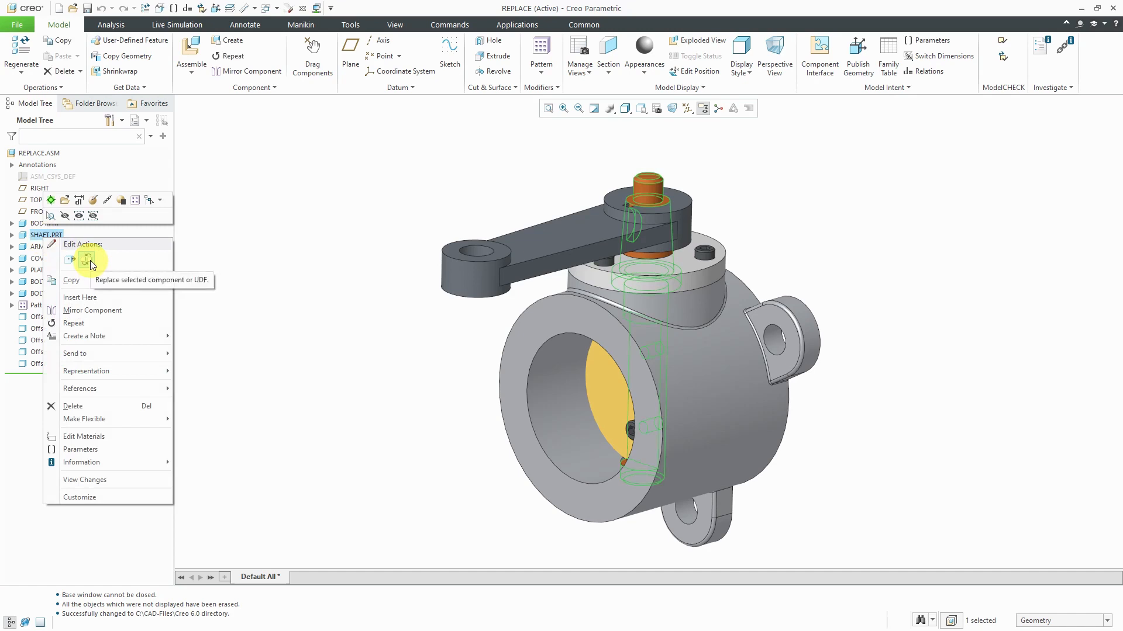
click(82, 259)
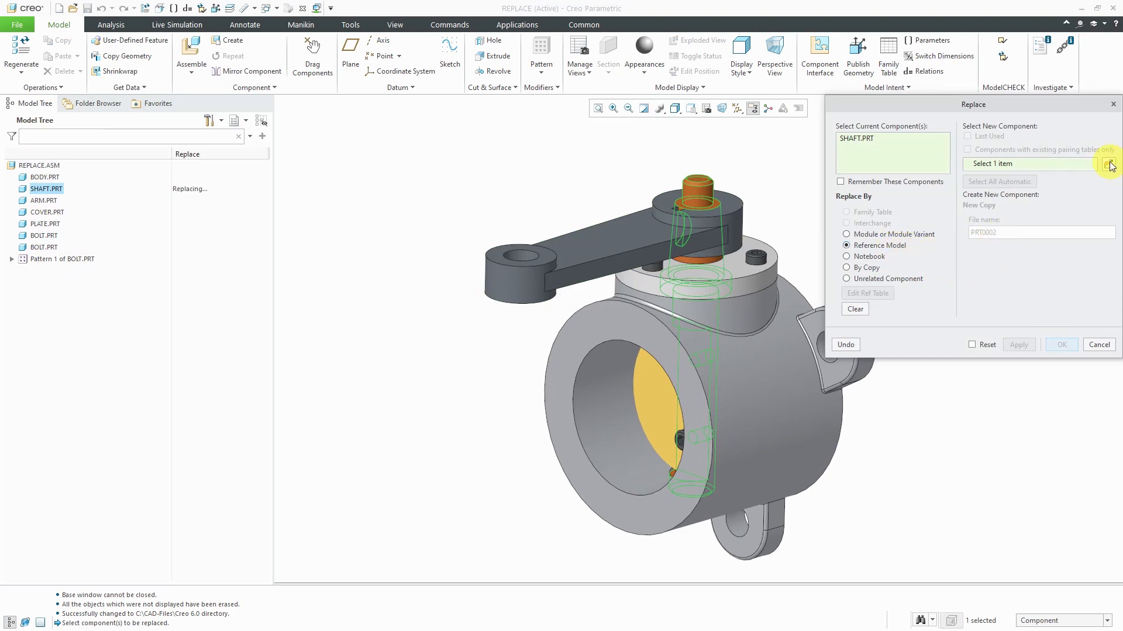
click(1110, 164)
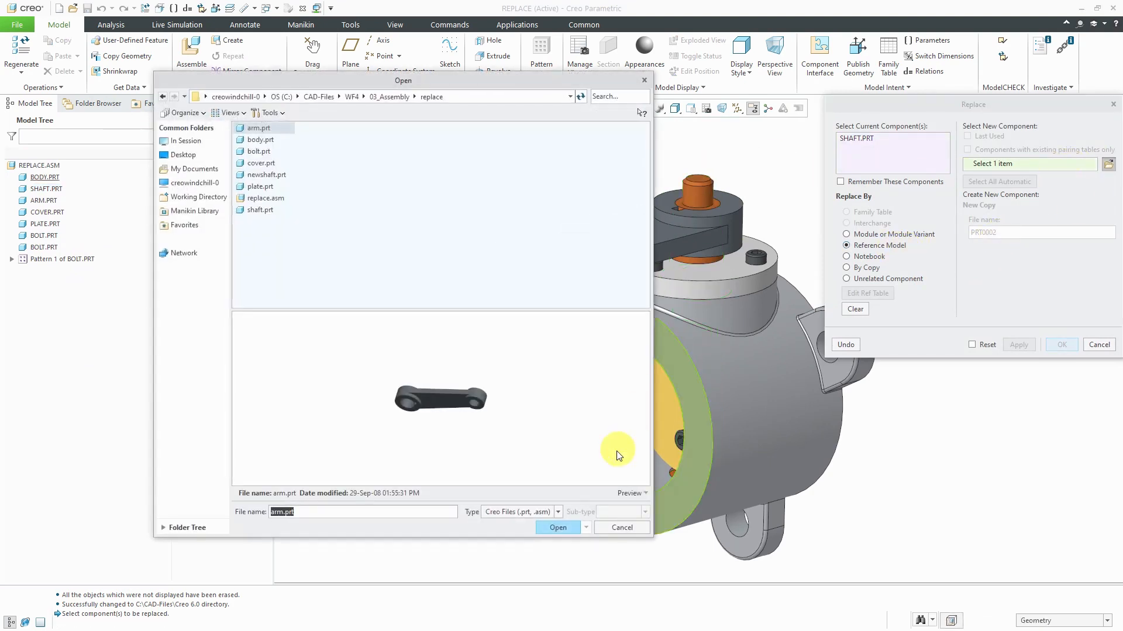
click(558, 527)
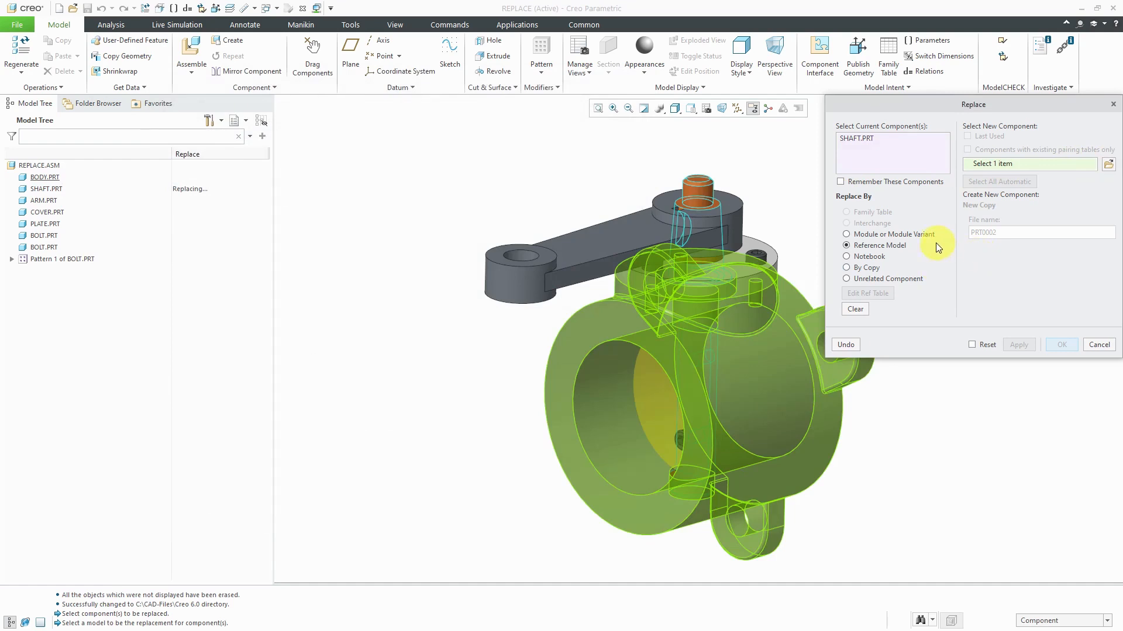
mouse_move(884, 213)
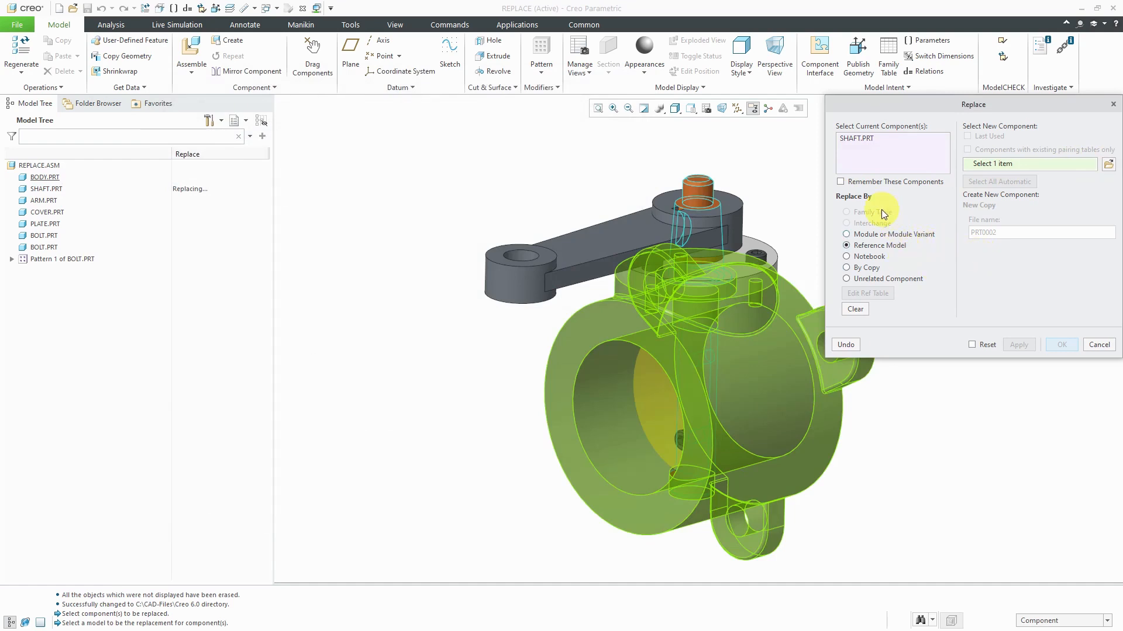
mouse_move(870, 222)
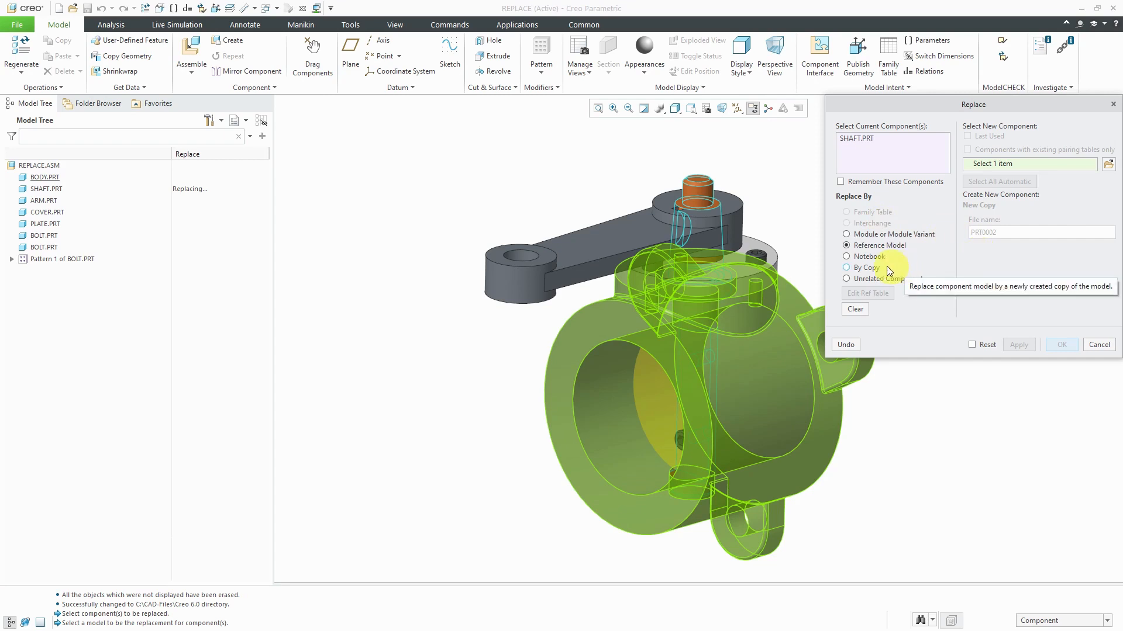
mouse_move(912, 279)
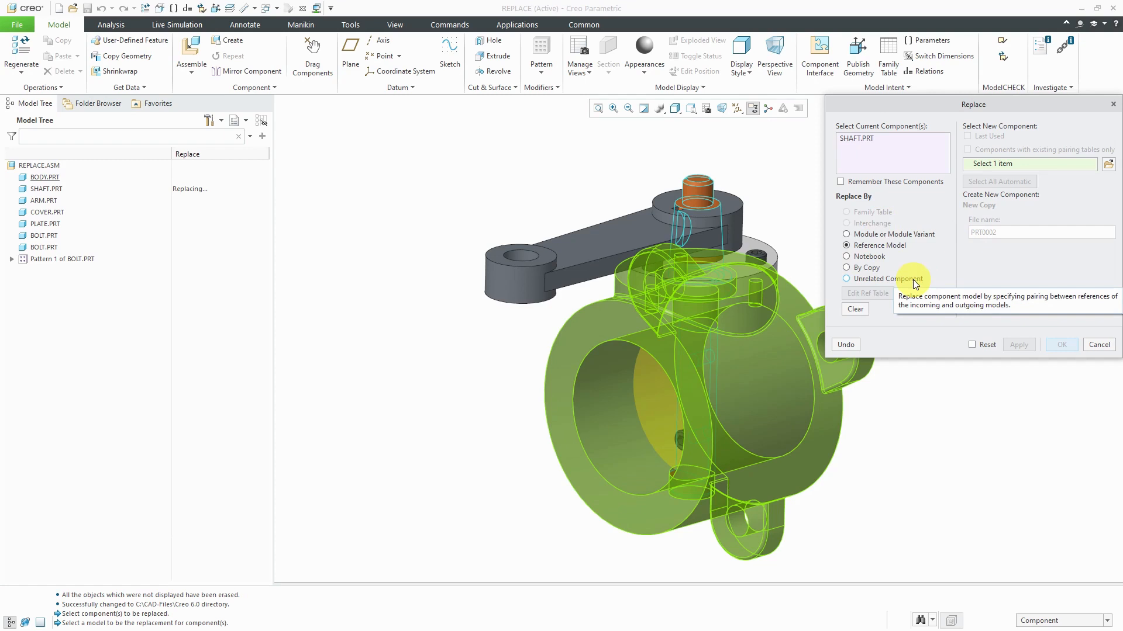
click(847, 279)
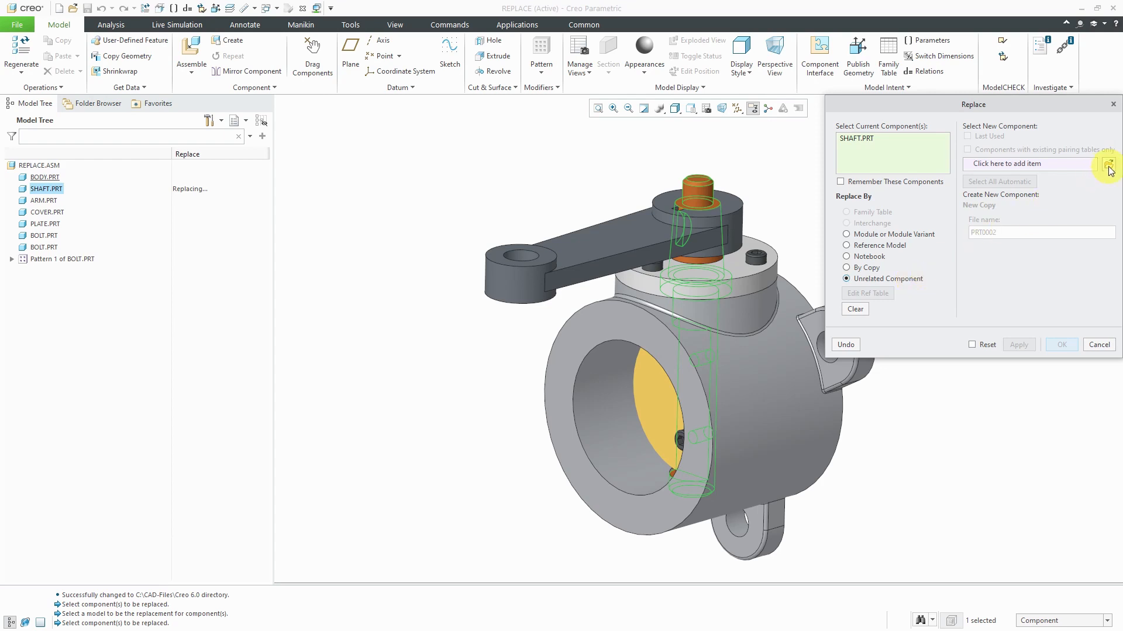
Browse to newshaft.prt and load it as the replacement component
click(1109, 163)
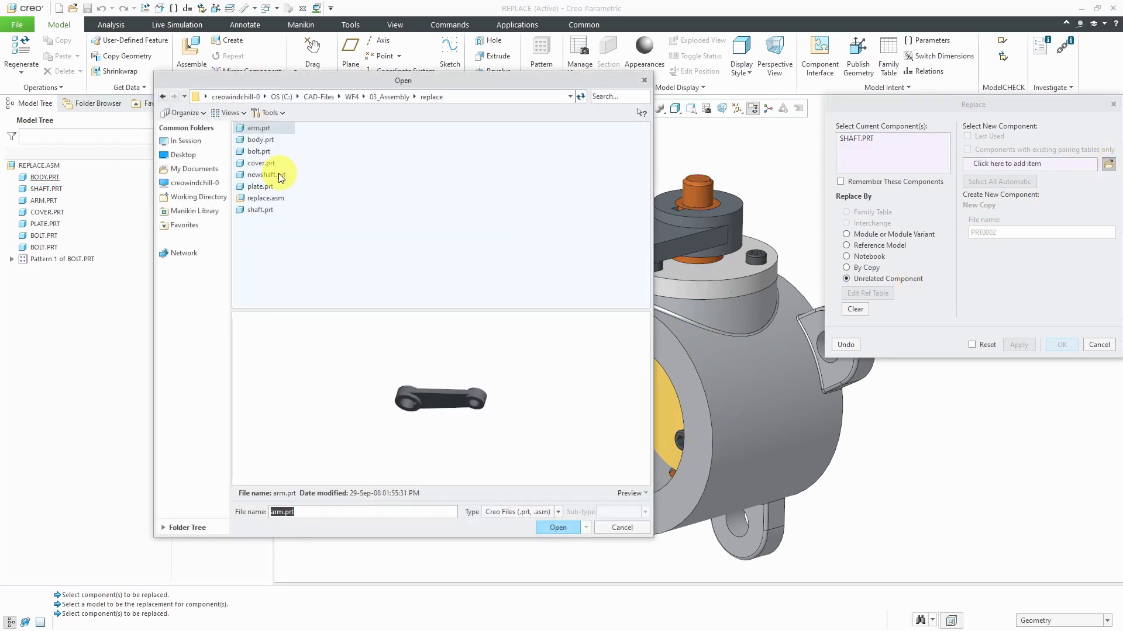
click(265, 174)
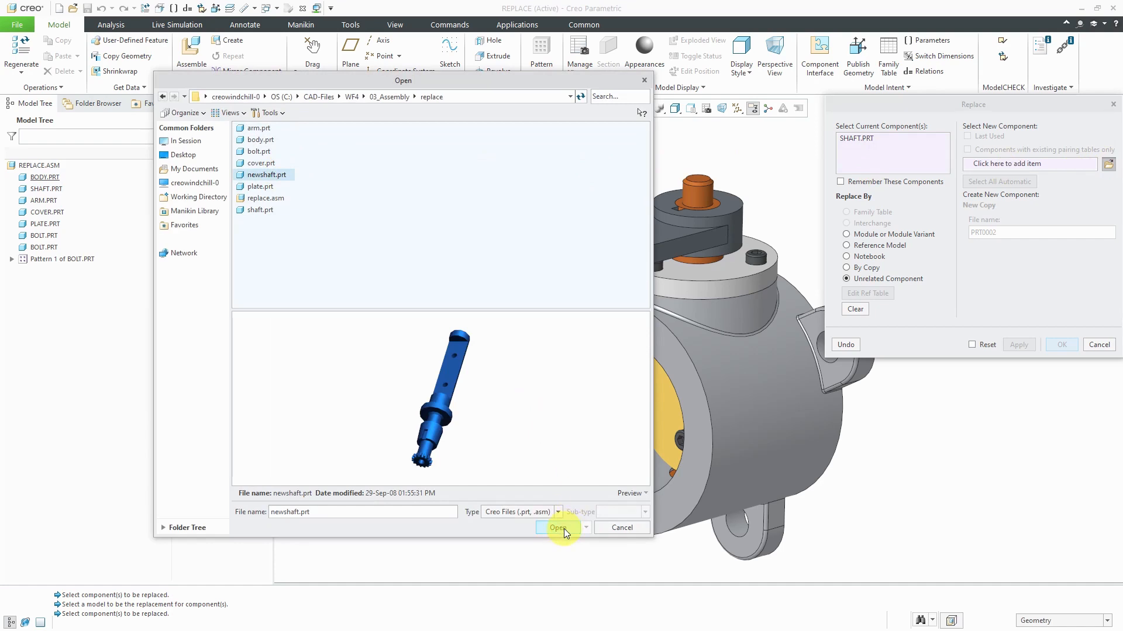
click(556, 527)
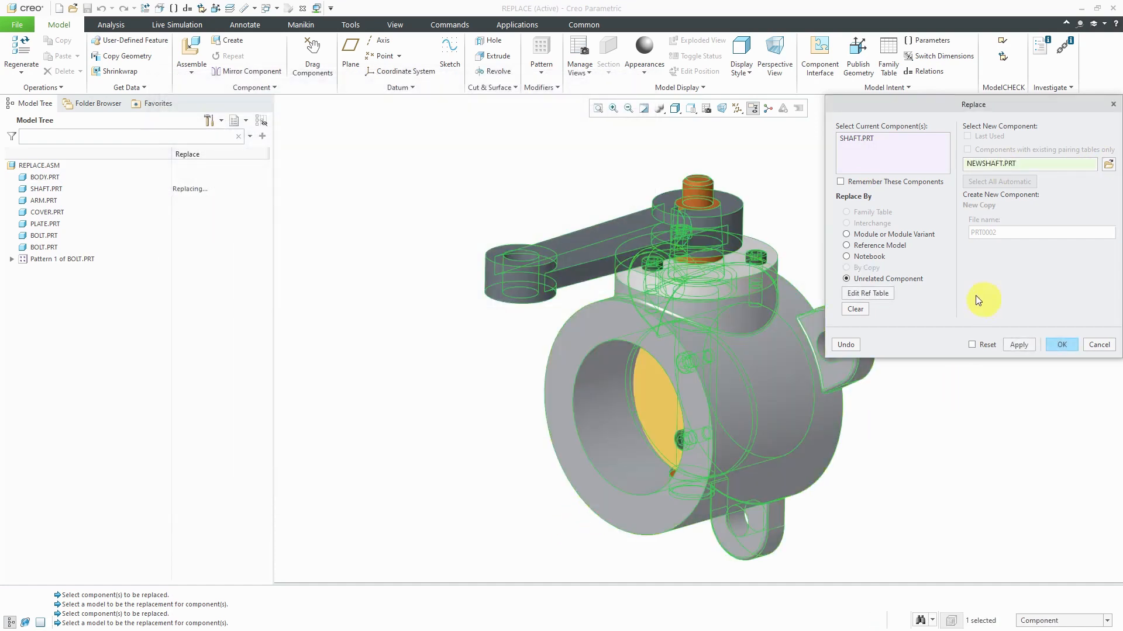
mouse_move(721, 155)
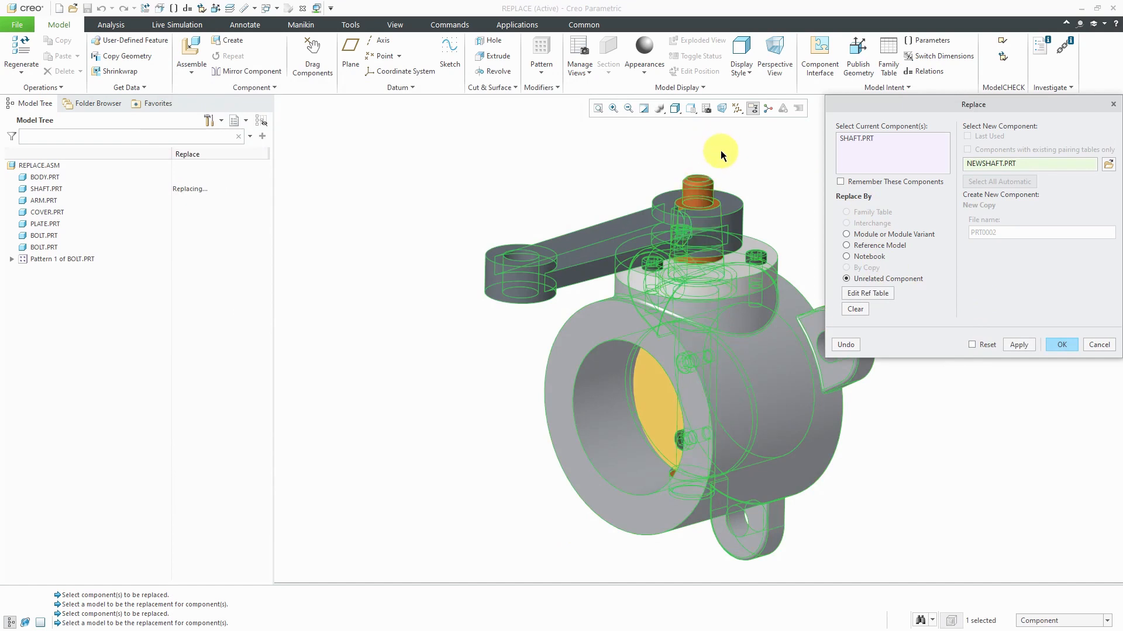
mouse_move(721, 152)
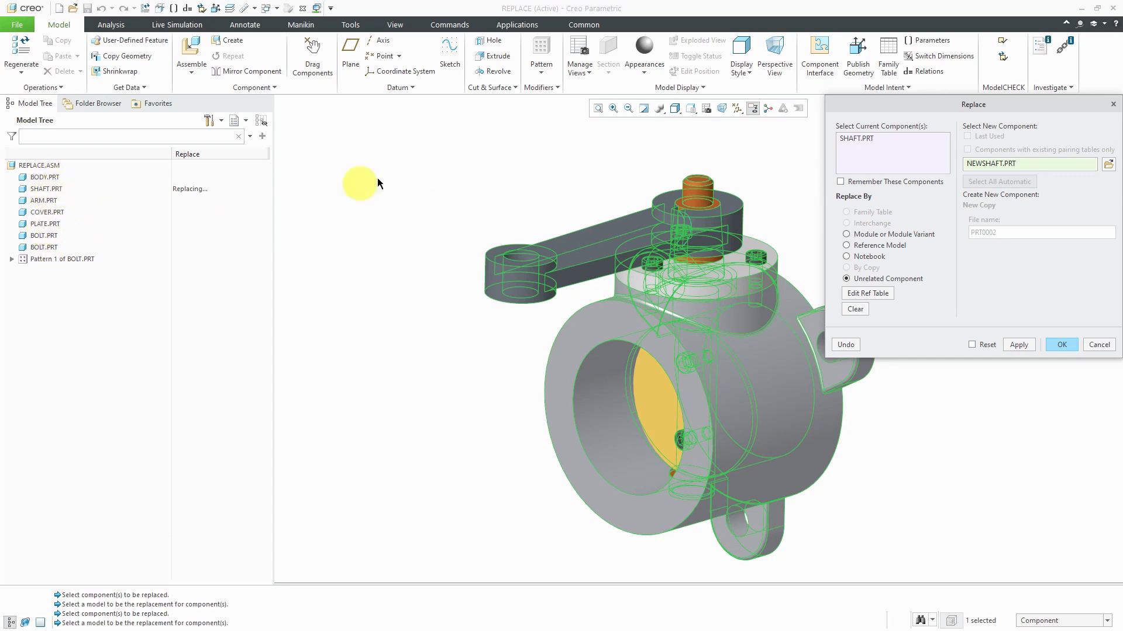
mouse_move(867, 292)
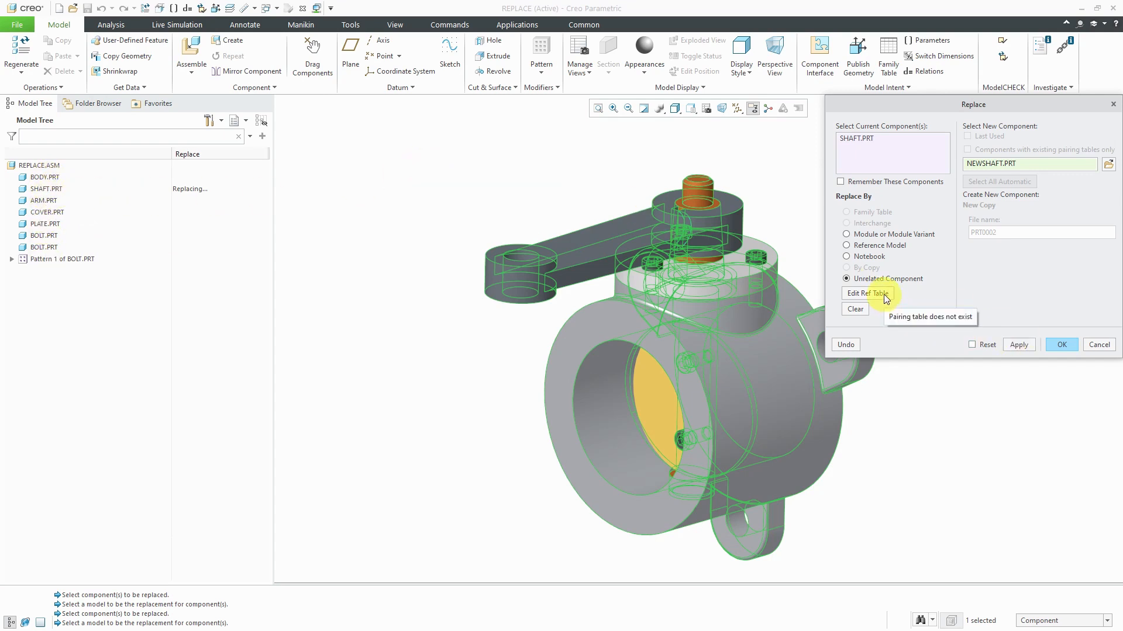
Open the Reference Pairing Table and evaluate the rules to auto-pair same-named references
click(866, 293)
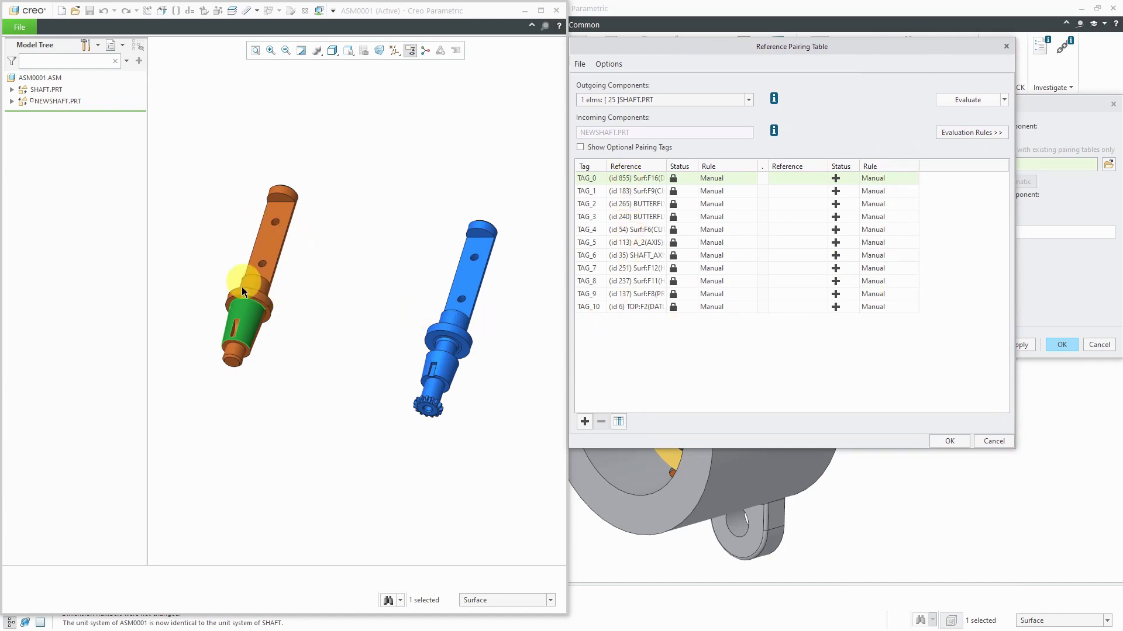
mouse_move(451, 262)
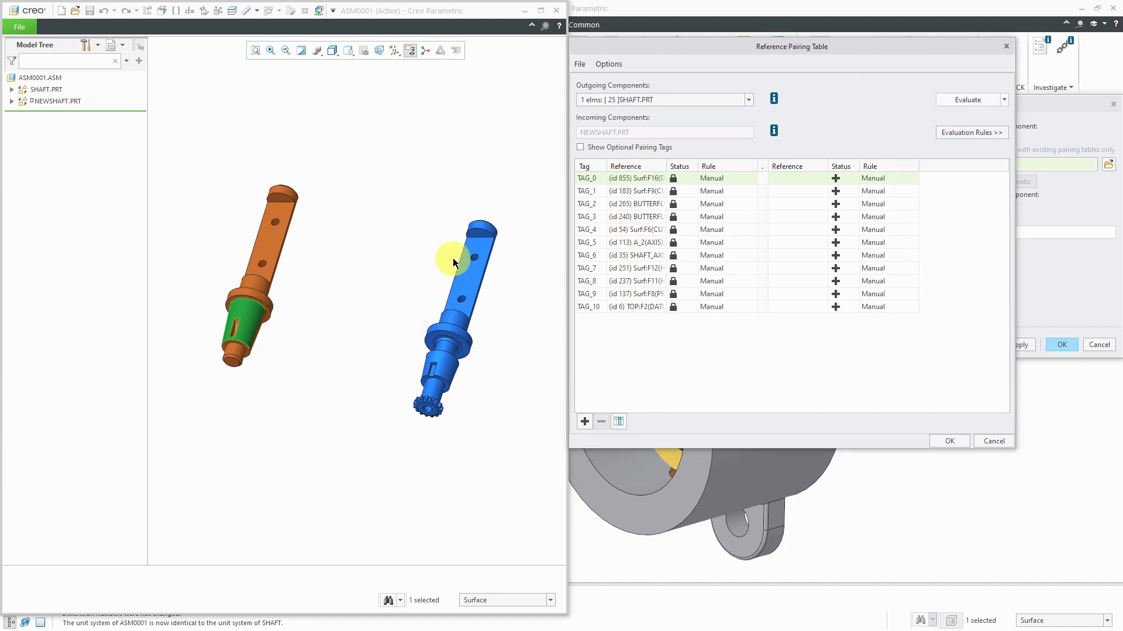
mouse_move(394, 267)
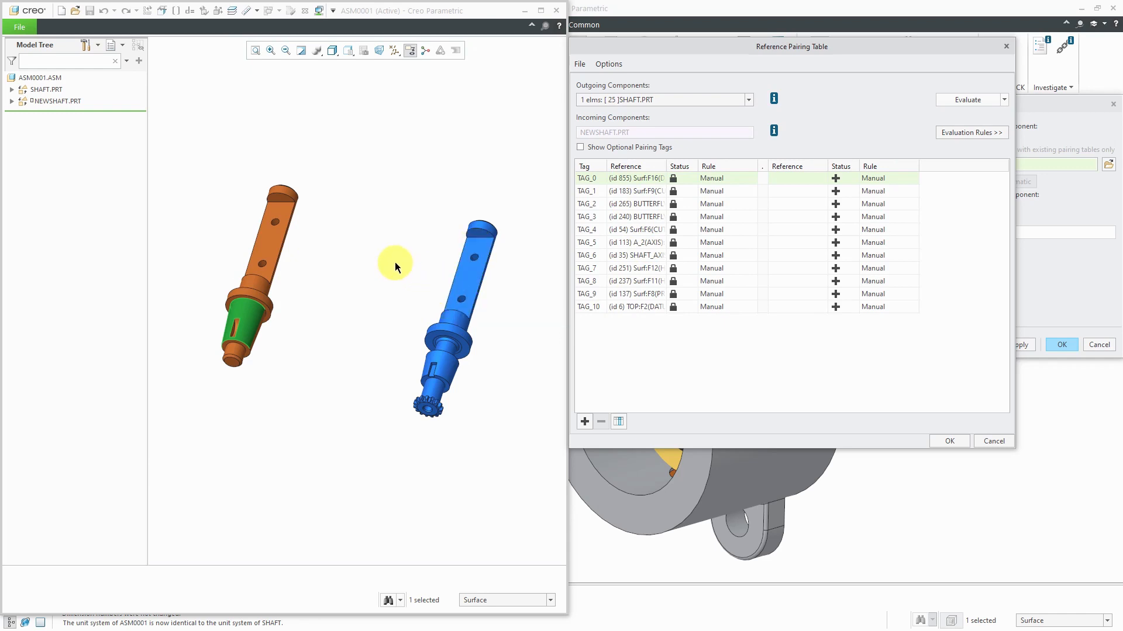
mouse_move(970, 132)
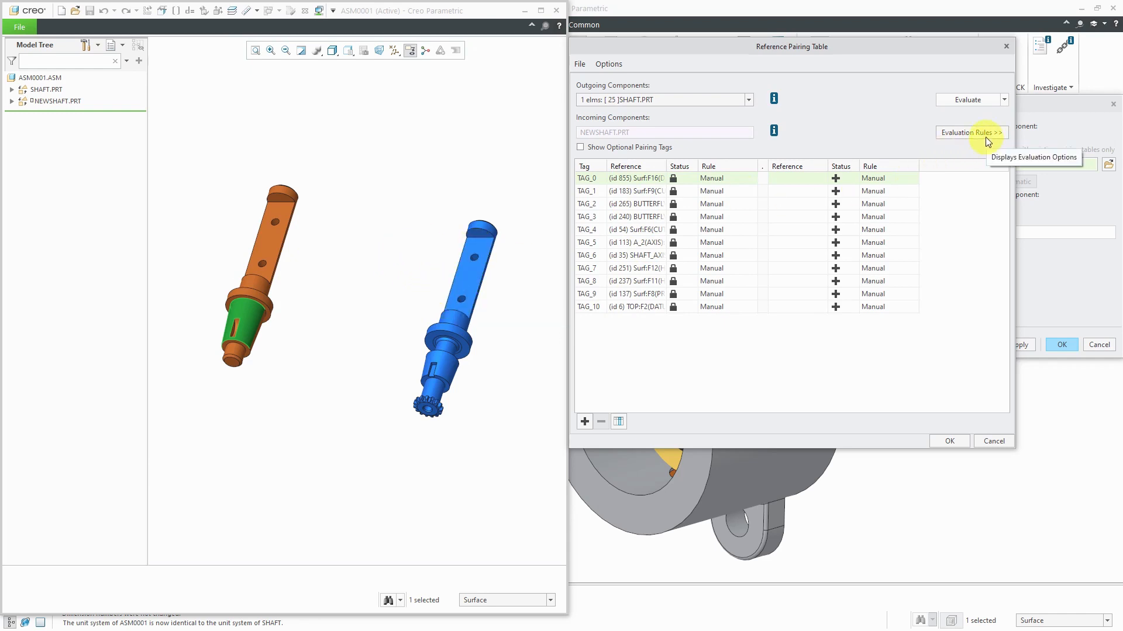
click(970, 132)
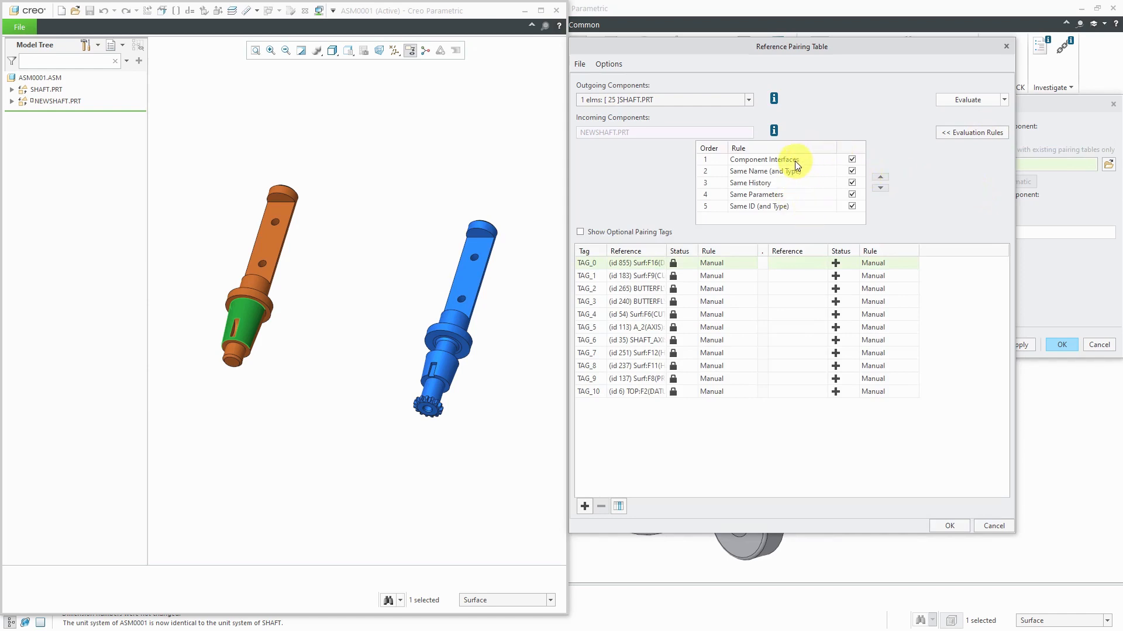
mouse_move(773, 199)
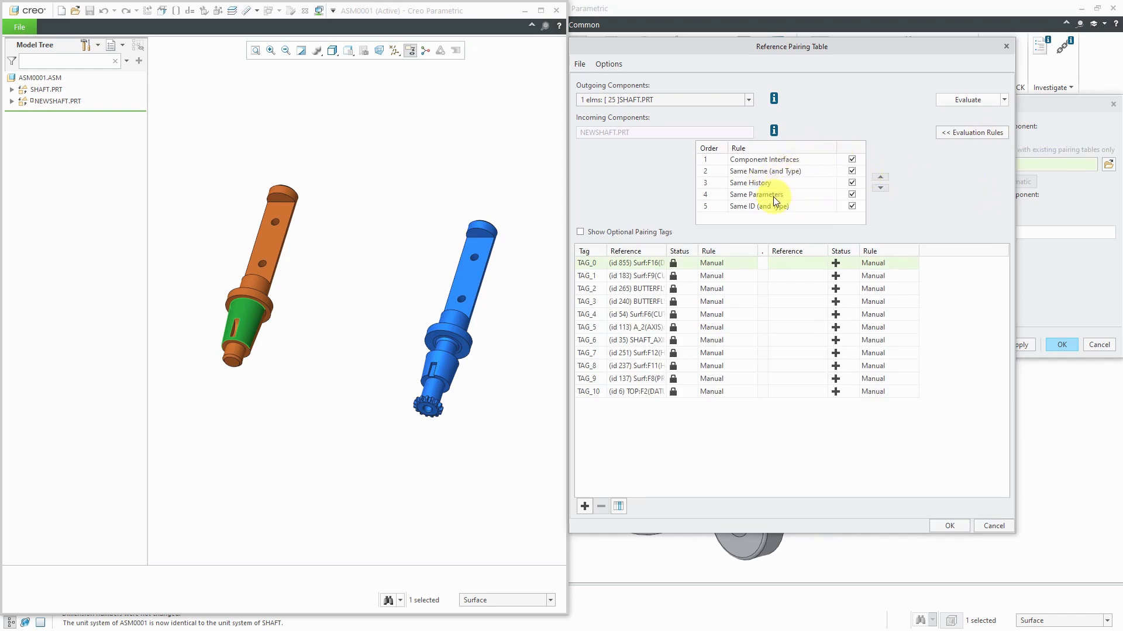
mouse_move(784, 212)
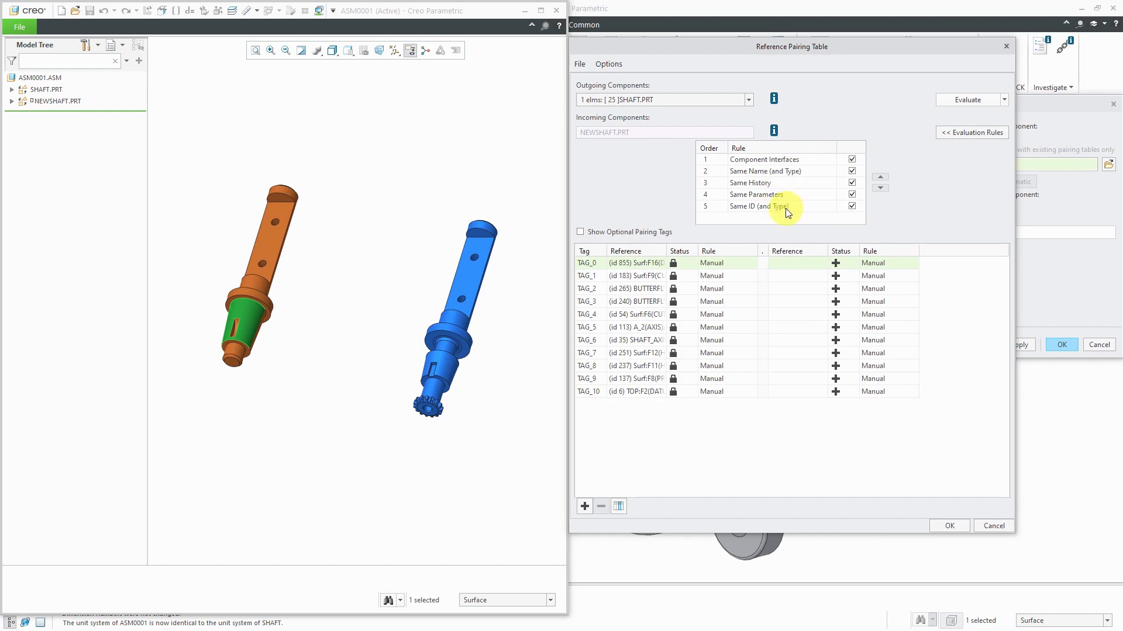
mouse_move(967, 99)
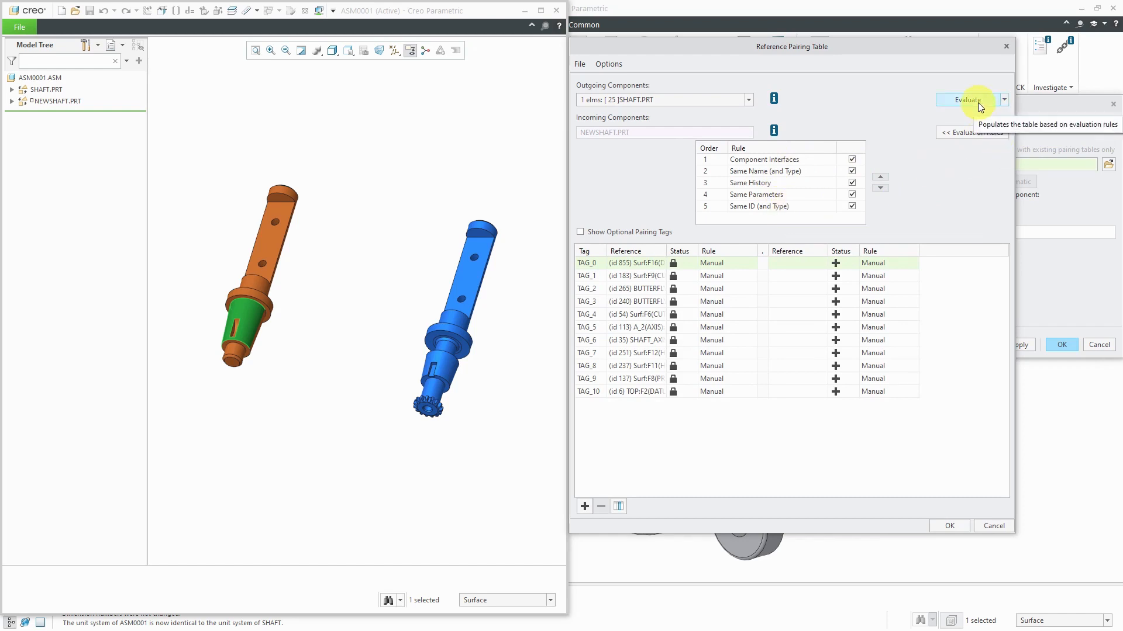
click(966, 100)
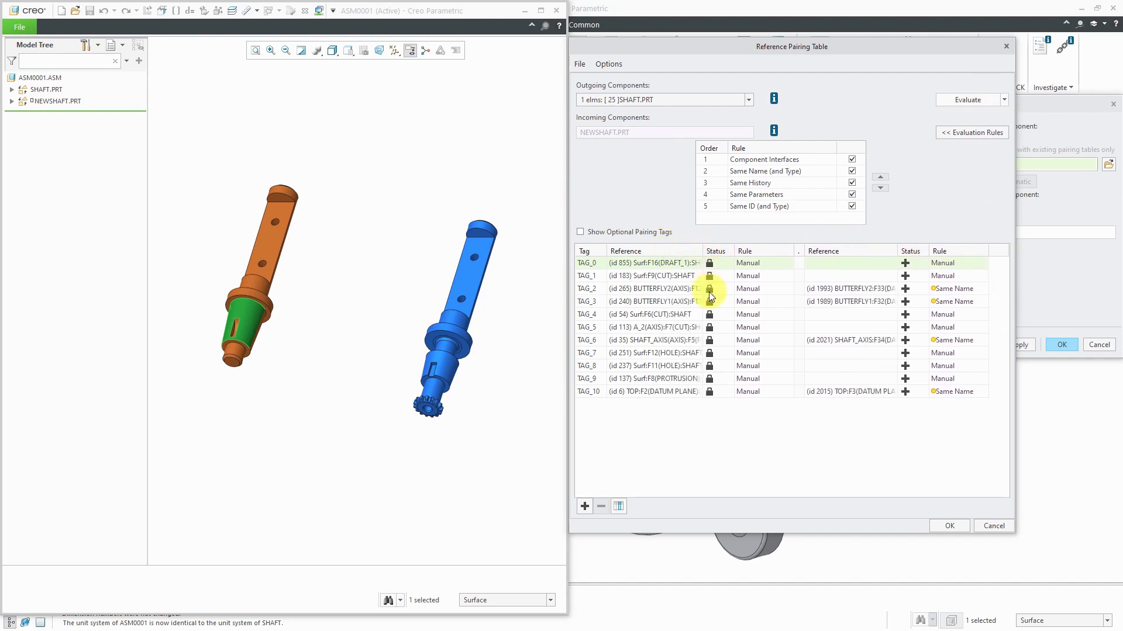
mouse_move(744, 373)
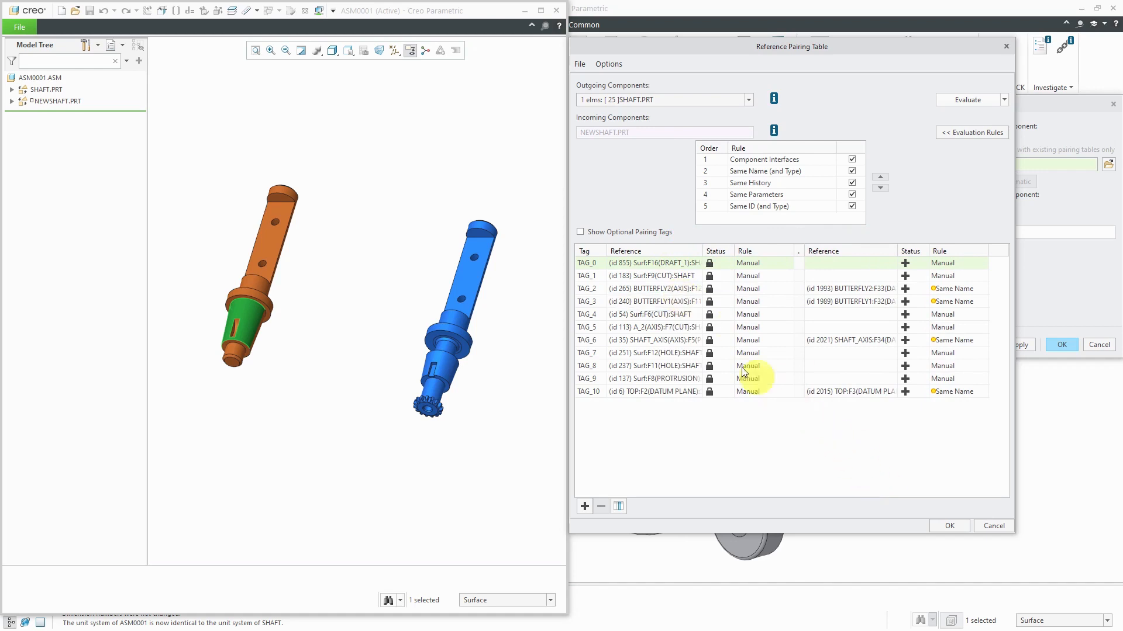
mouse_move(728, 440)
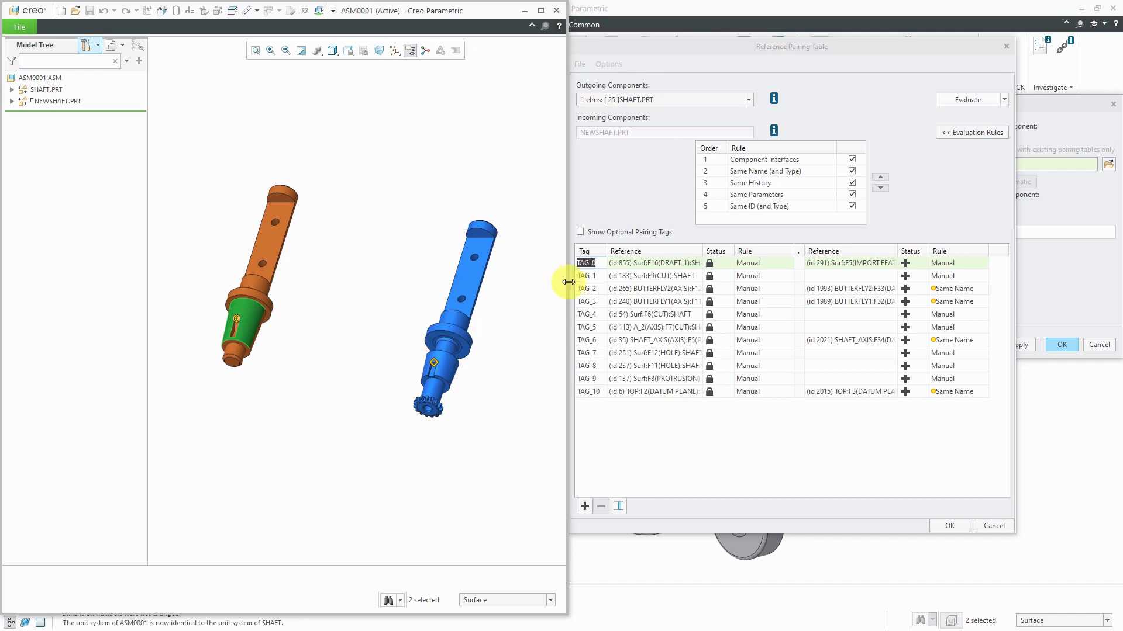
Turn on axis display and pair TAG_1, TAG_4, TAG_7 and TAG_8 with NEWSHAFT references
click(586, 276)
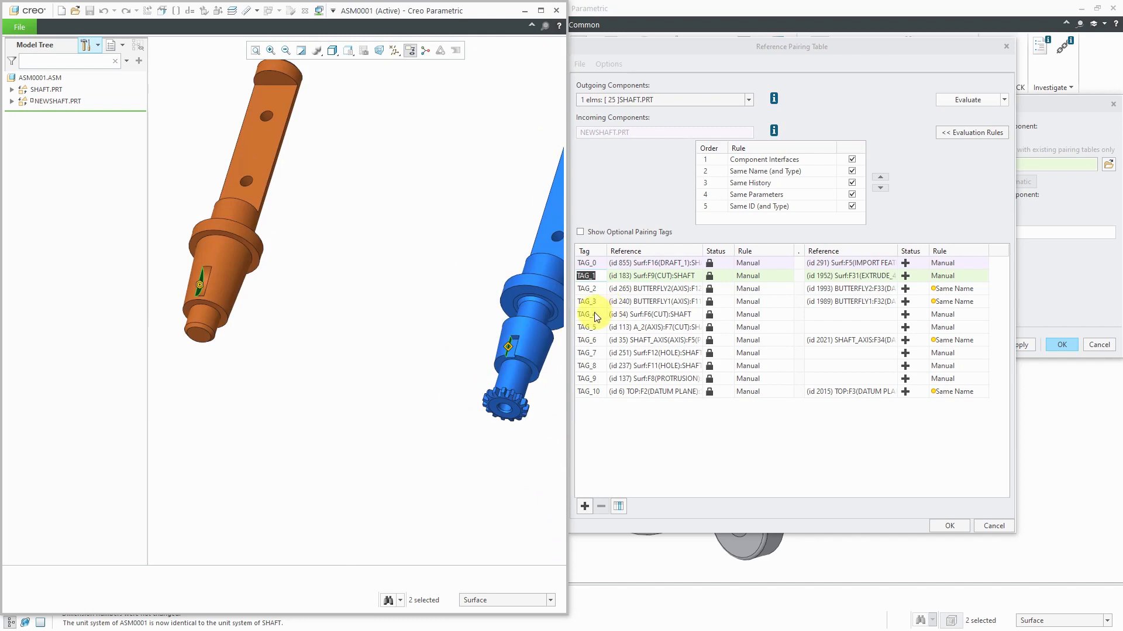
click(587, 315)
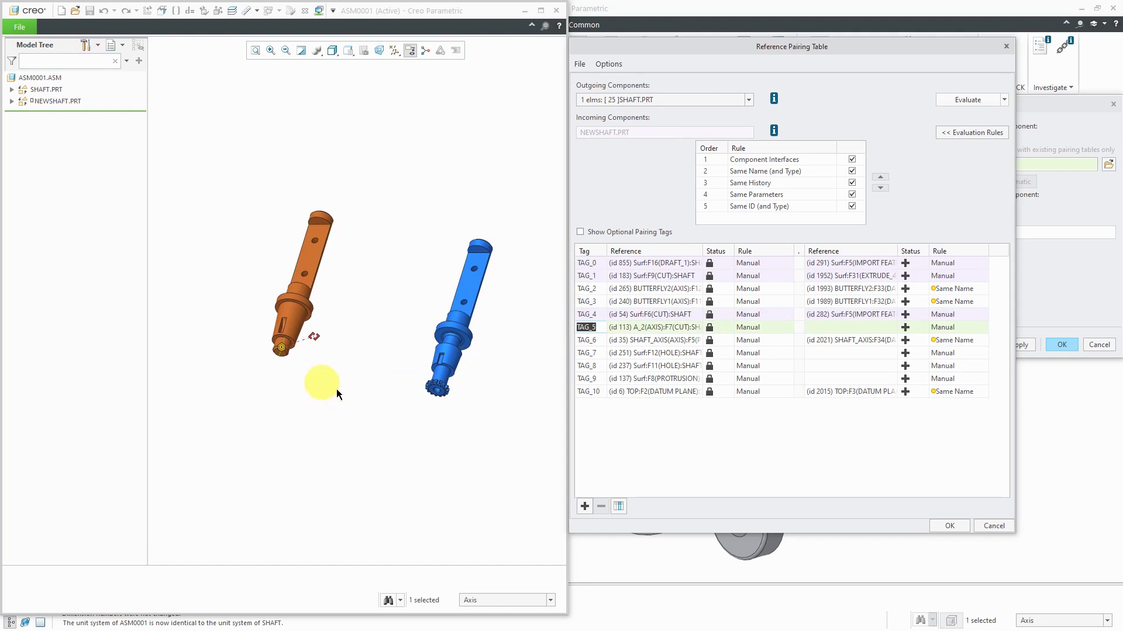
click(394, 51)
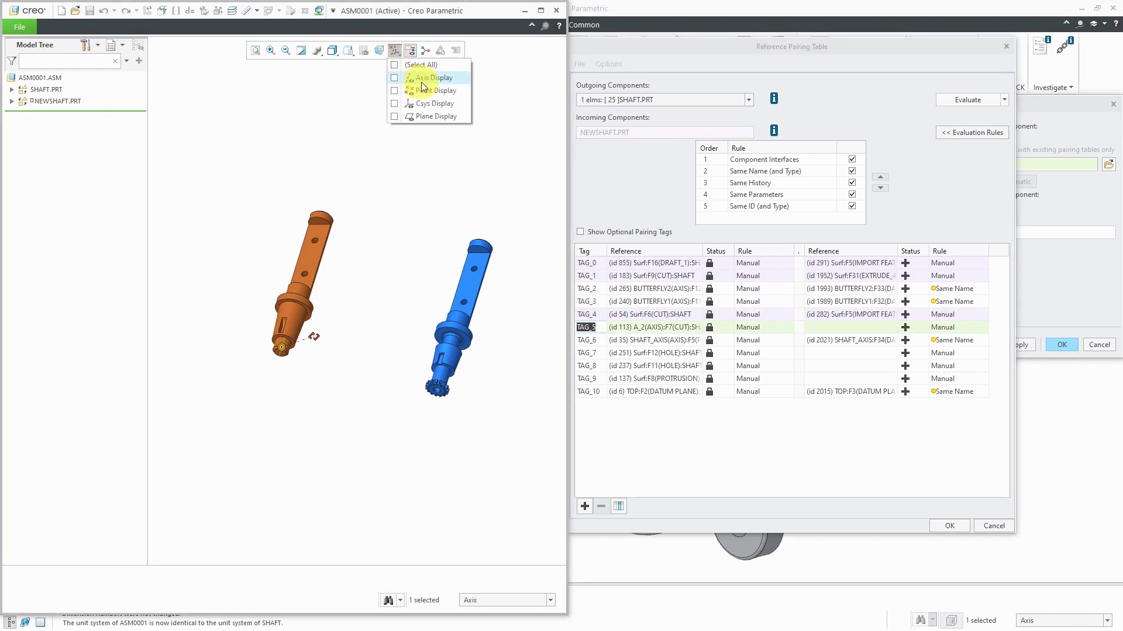
click(394, 77)
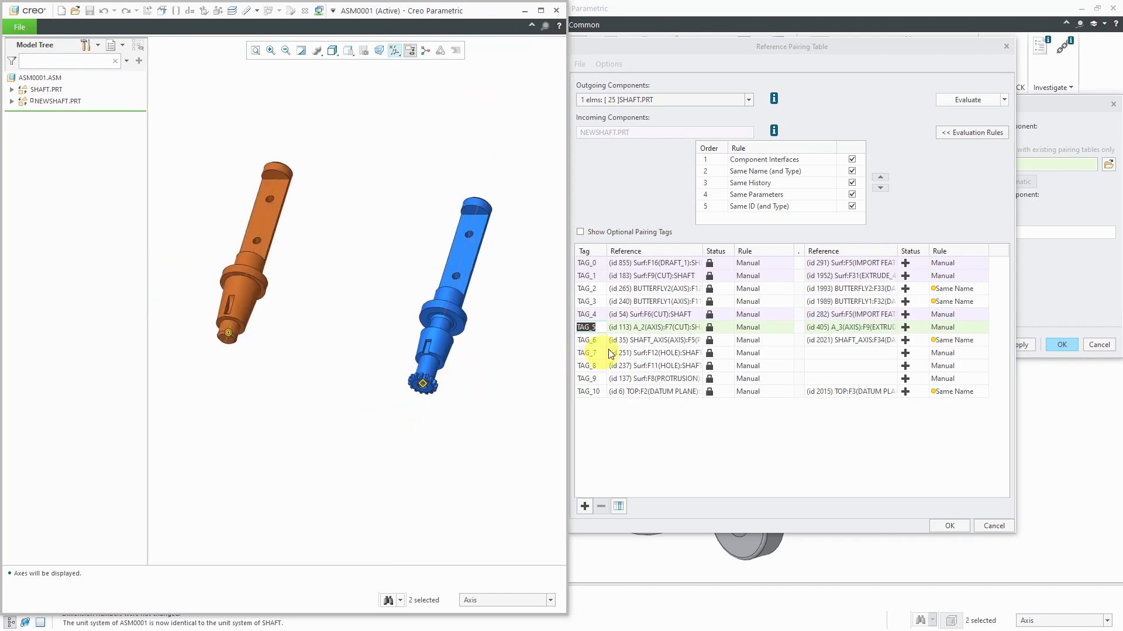
click(586, 352)
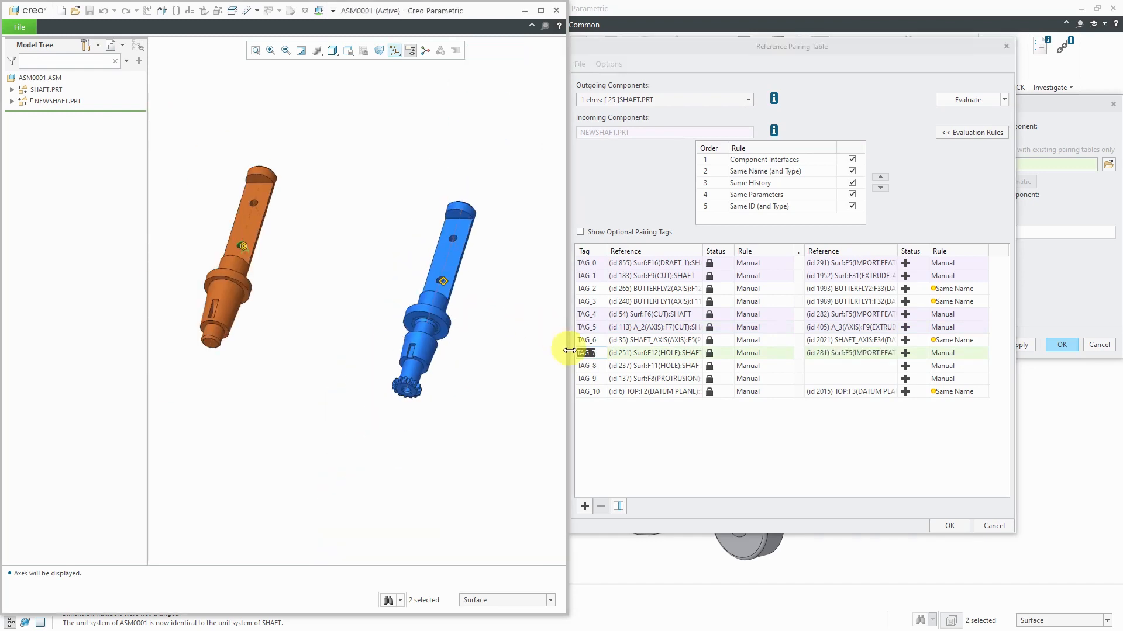
click(586, 366)
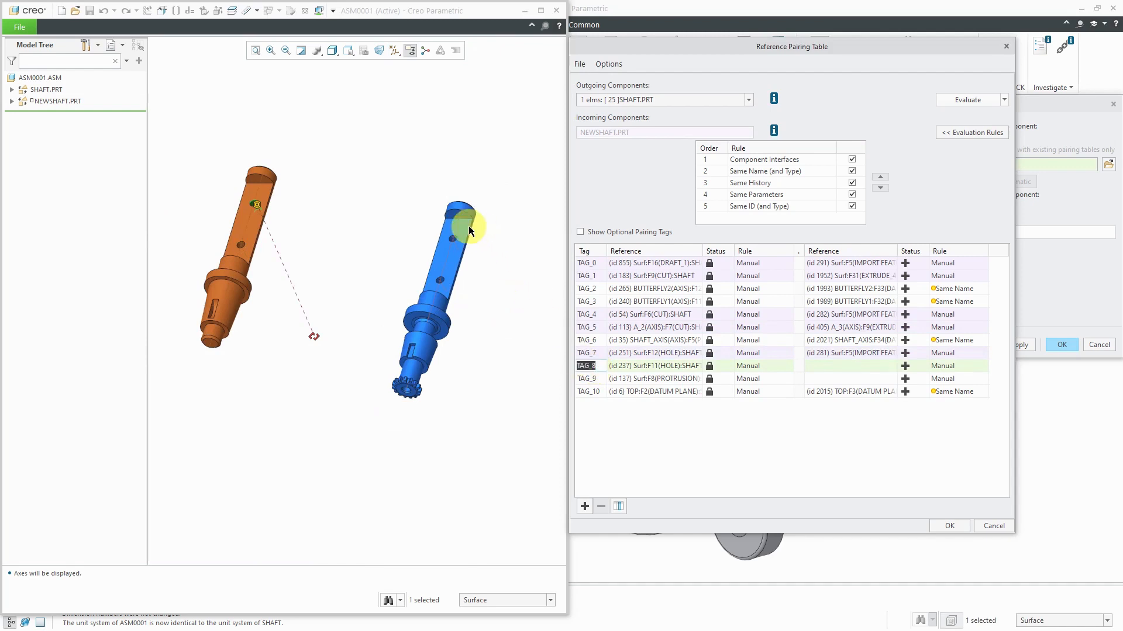
click(451, 239)
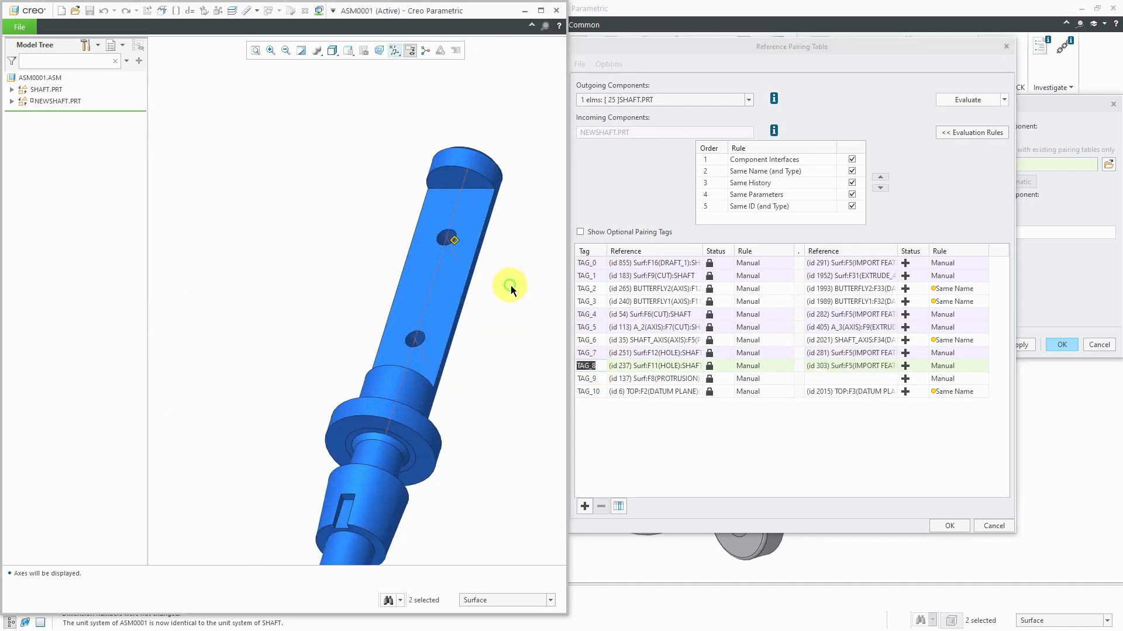
click(586, 379)
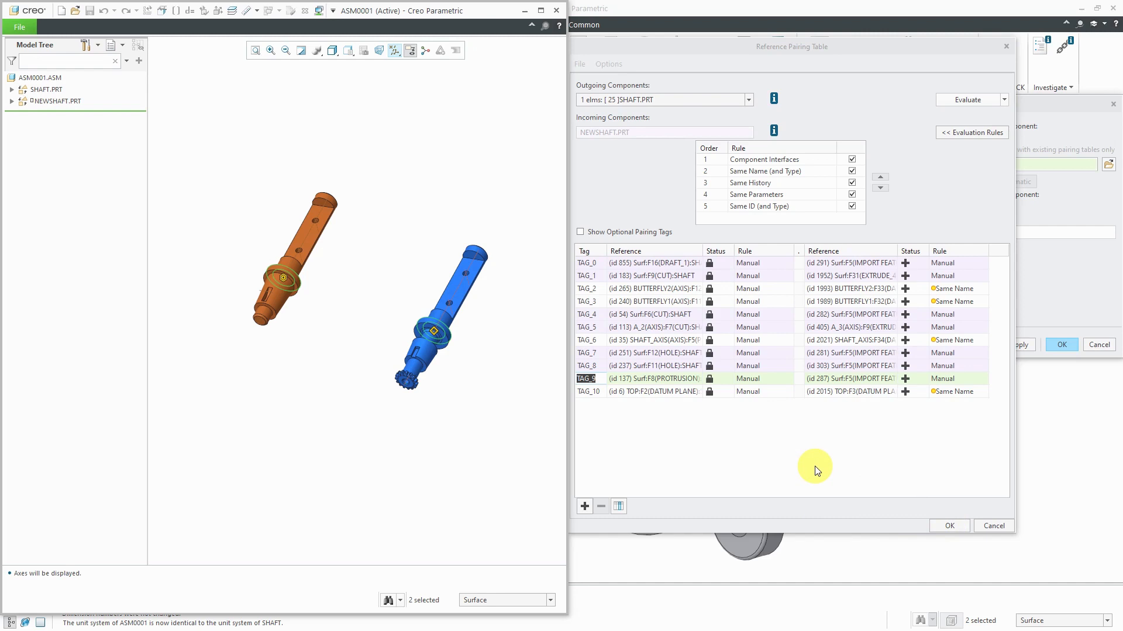
mouse_move(584, 63)
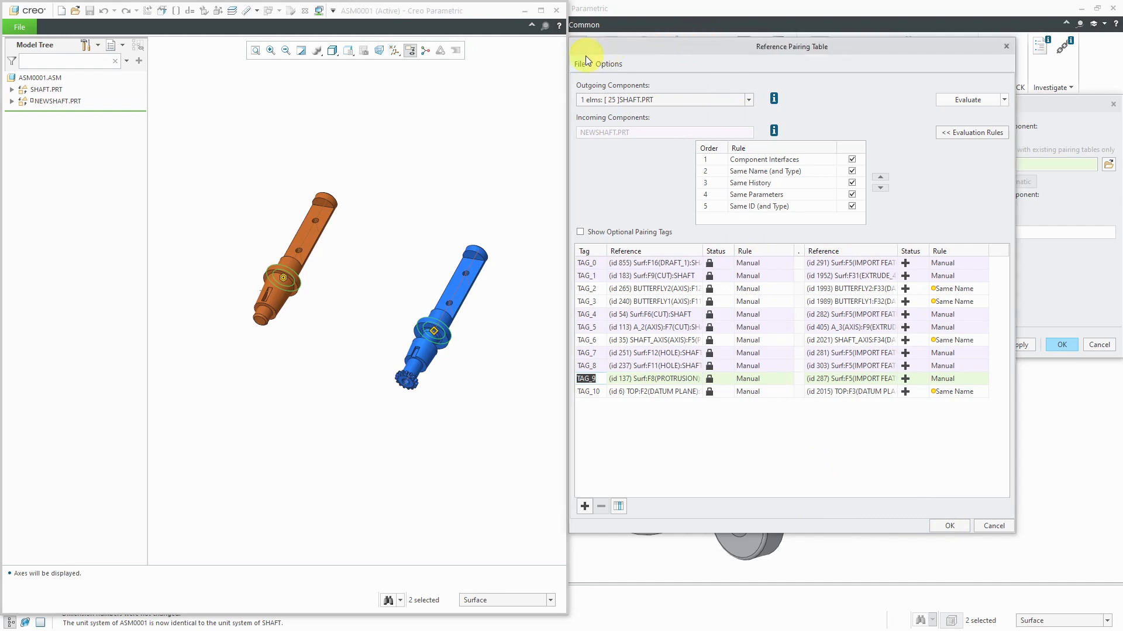
View the pairing table's save options without exporting anything
click(582, 64)
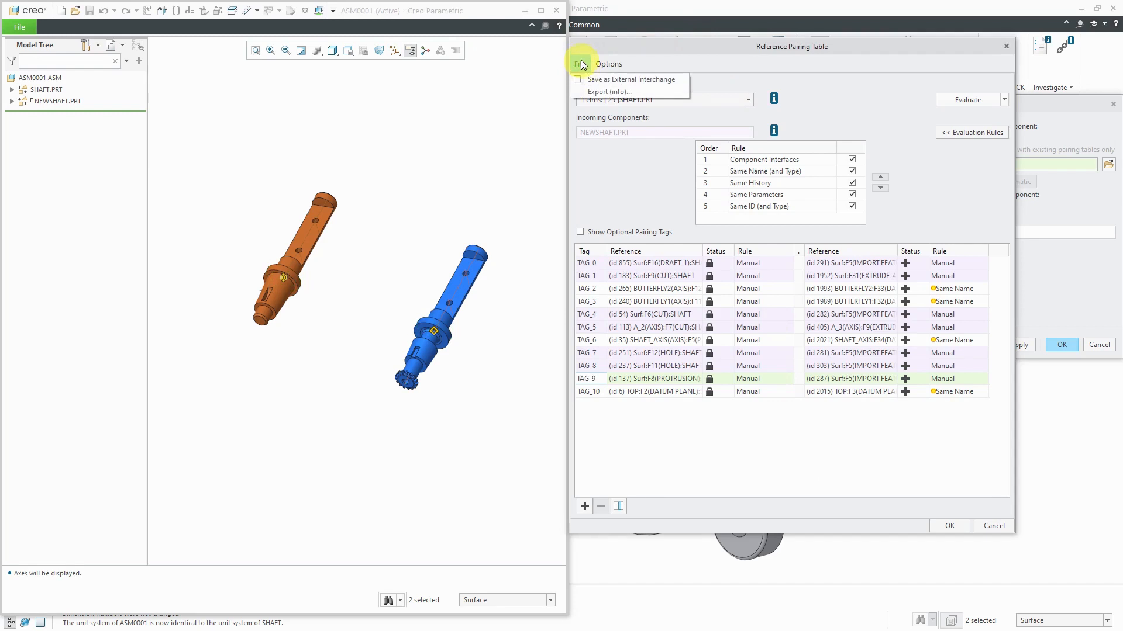
mouse_move(578, 80)
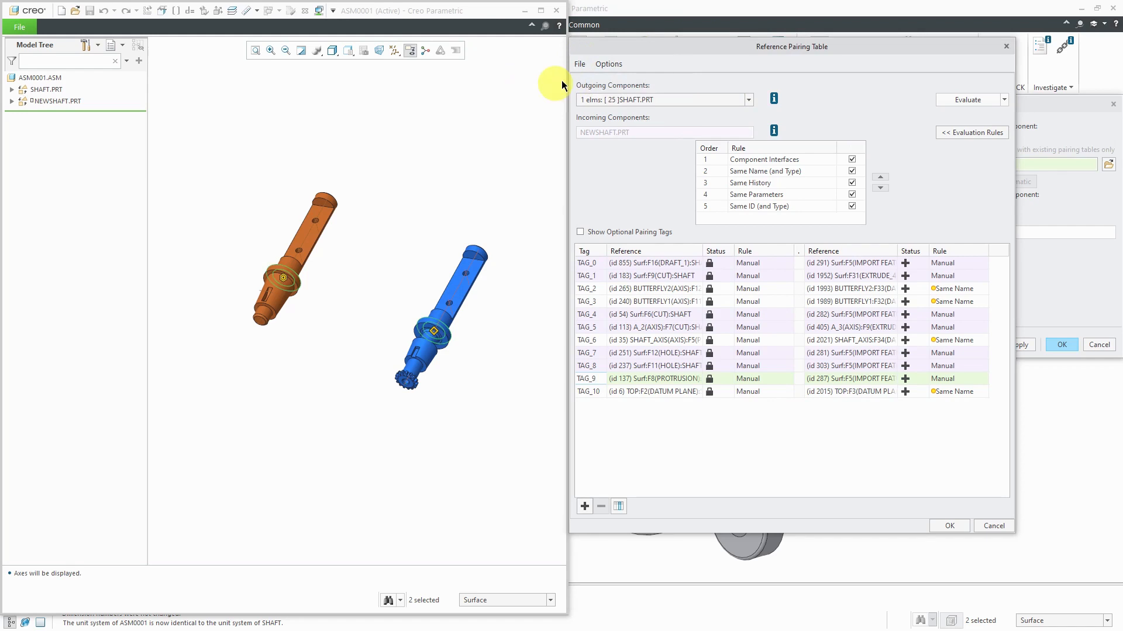
click(578, 64)
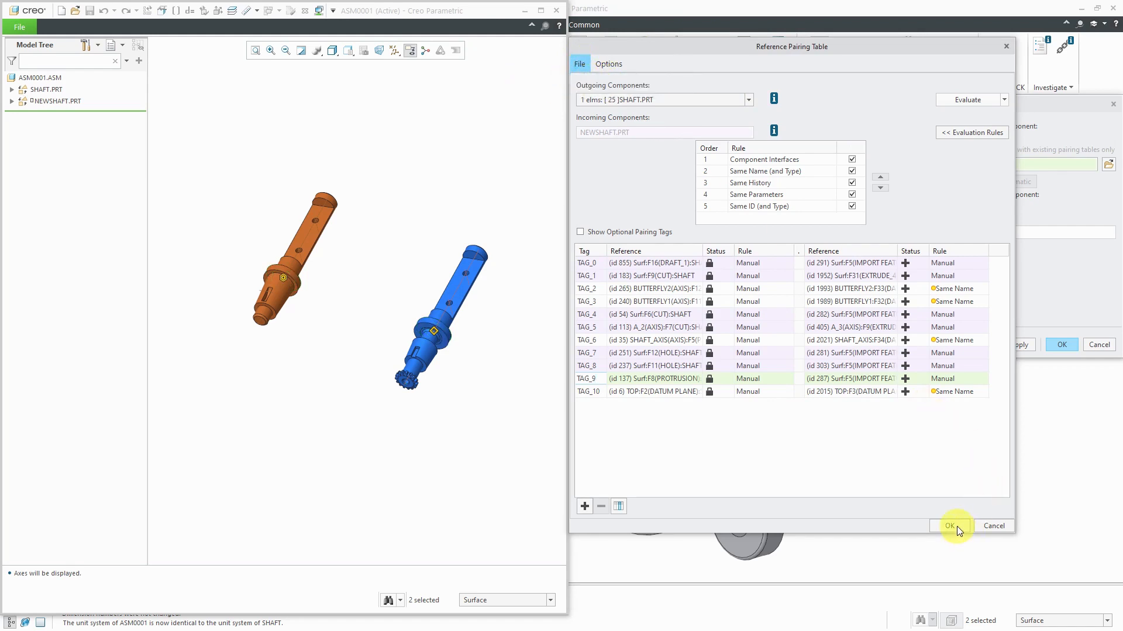
Accept the pairing table and save it as the interchange assembly shaft_interchange
click(948, 526)
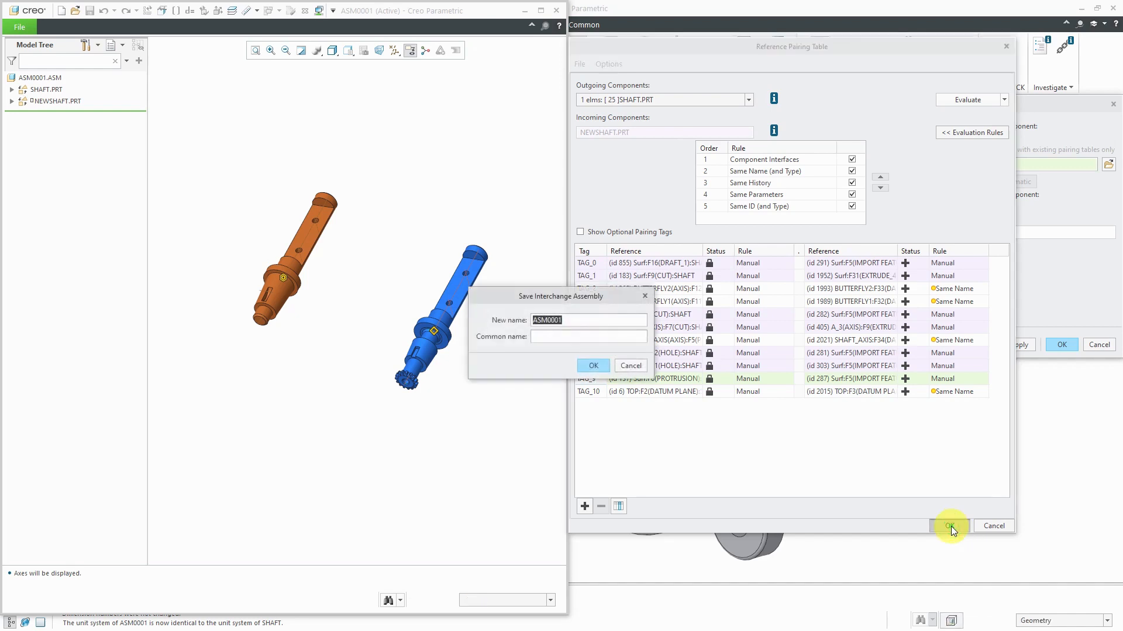
mouse_move(613, 316)
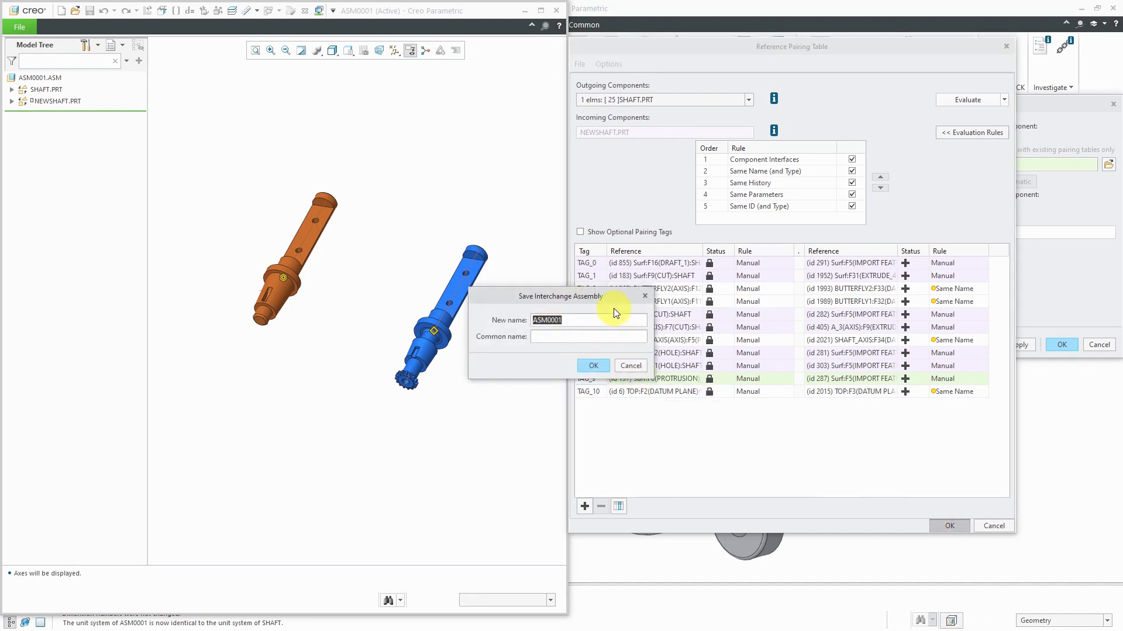
text(shaft)
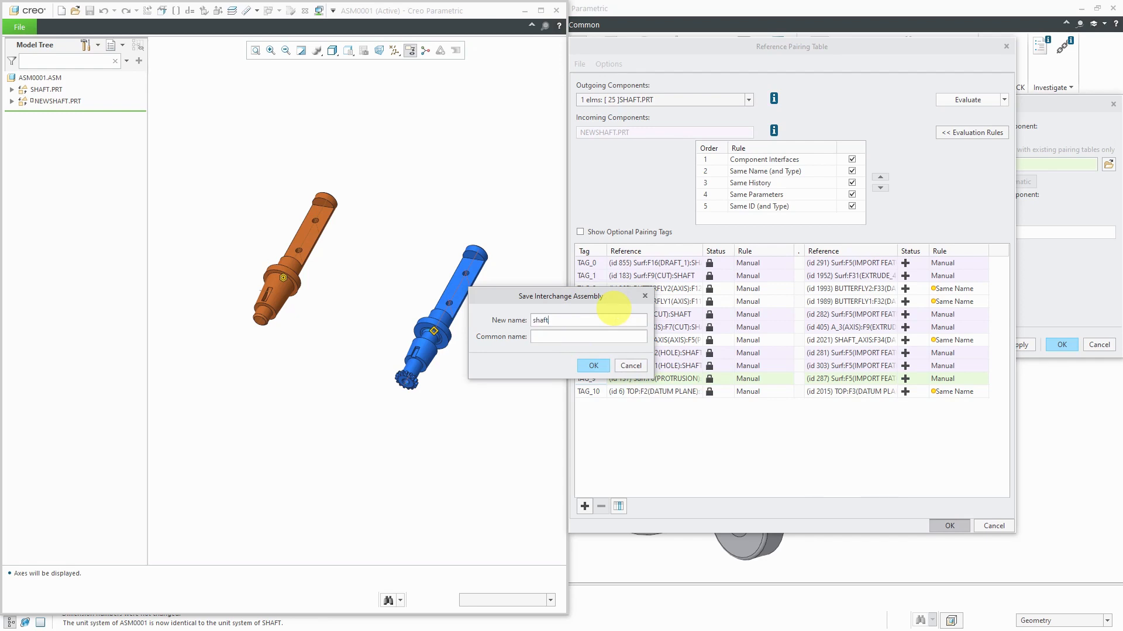
text(_interchange)
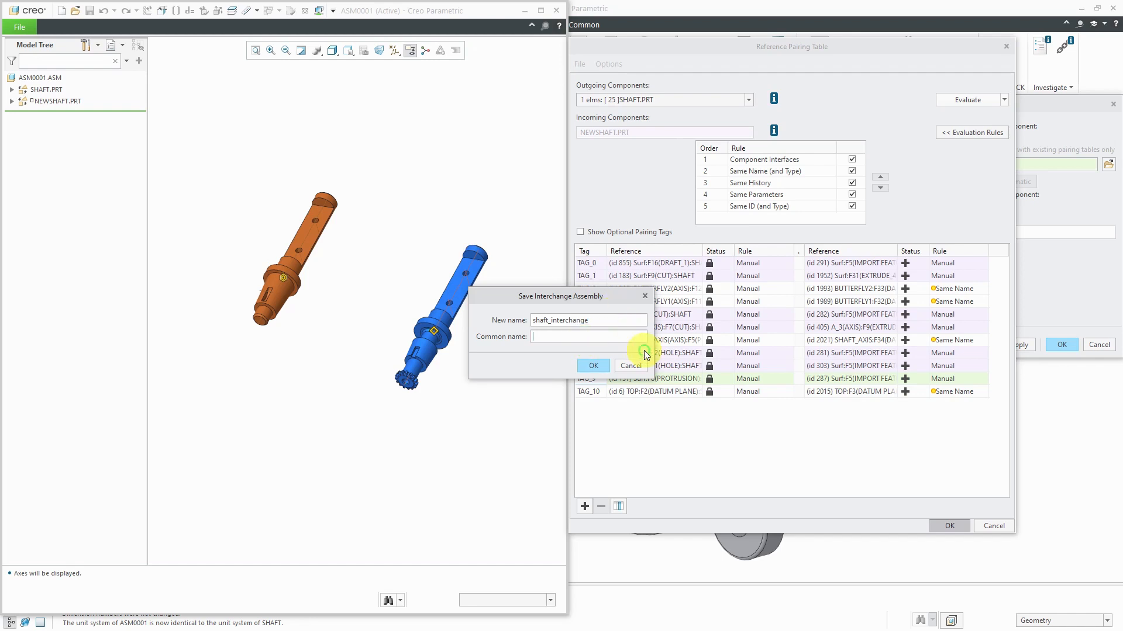
text(INTE)
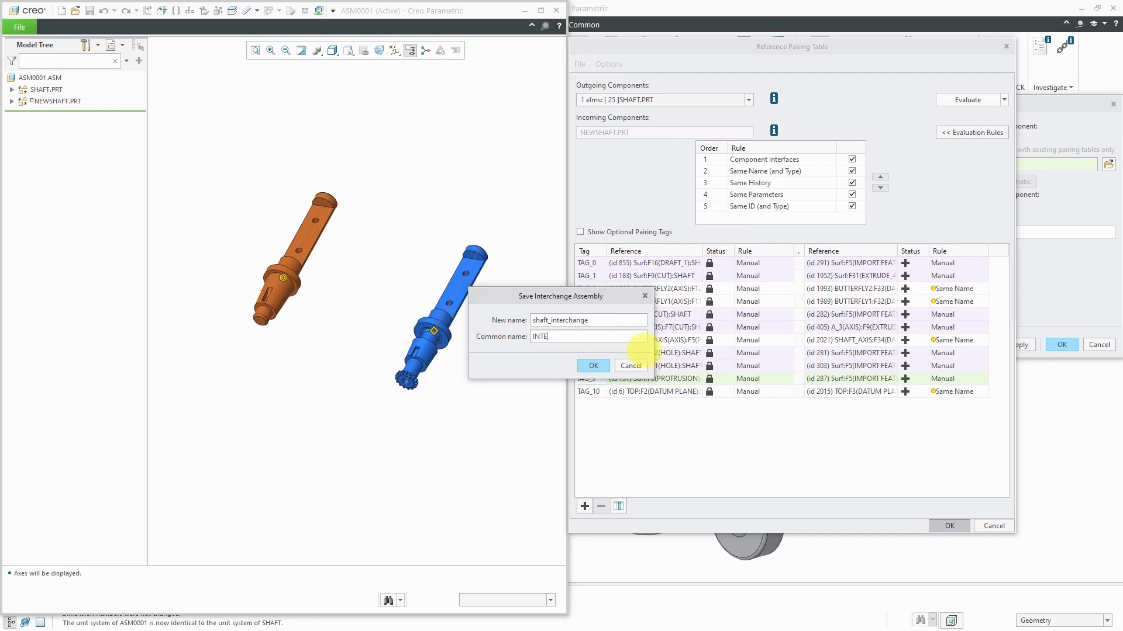
text(RCHANGE)
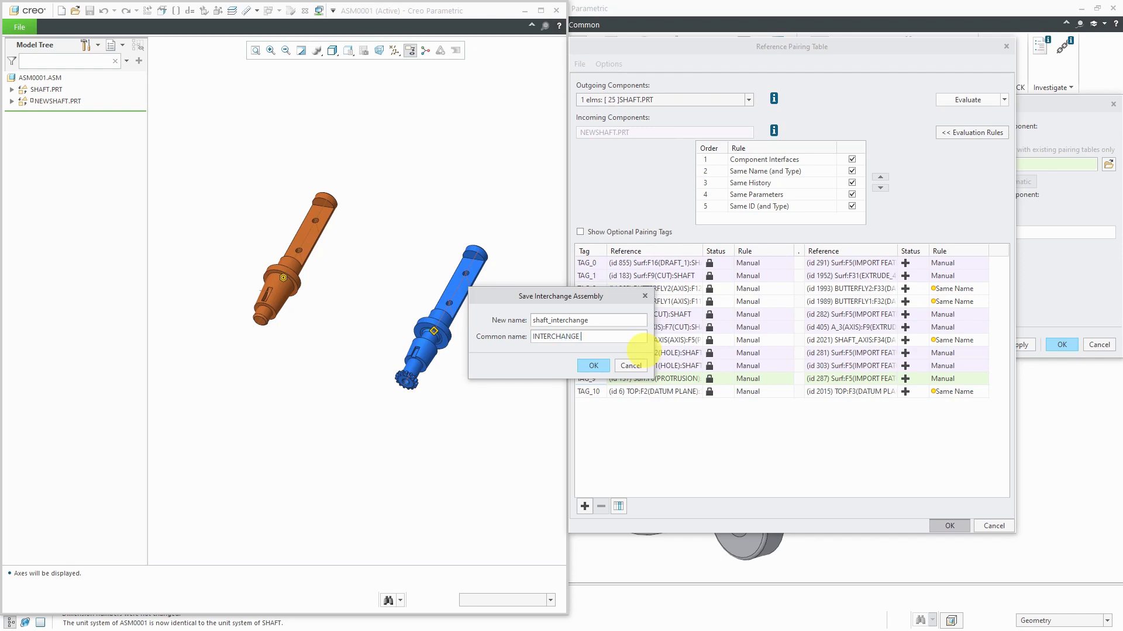
text(ASSY,)
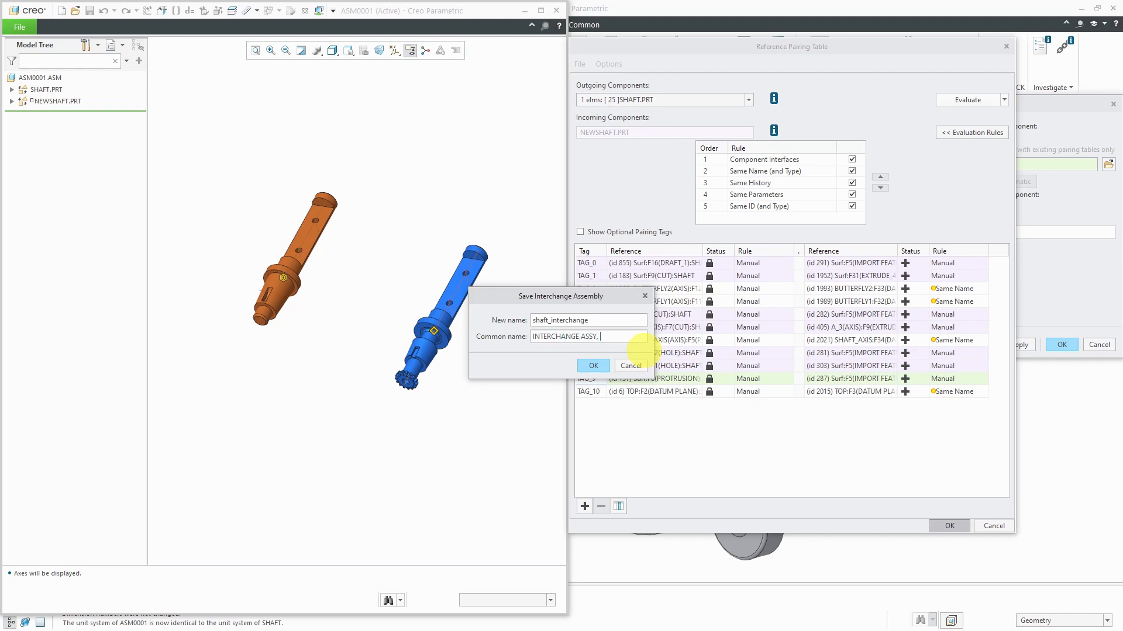
text(SHAFT)
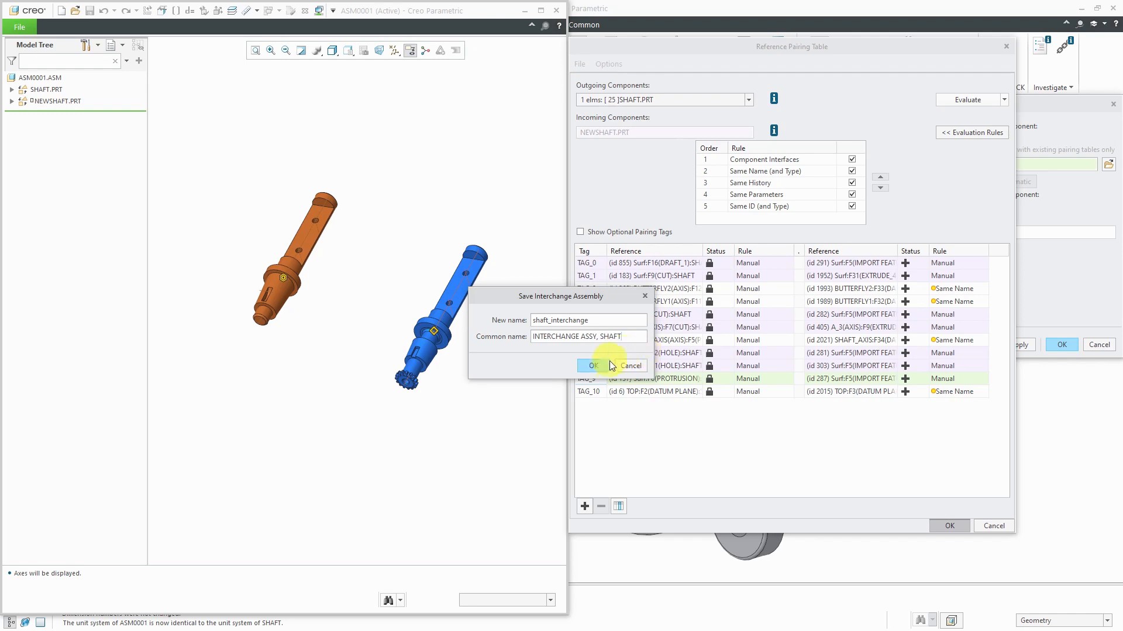
click(590, 366)
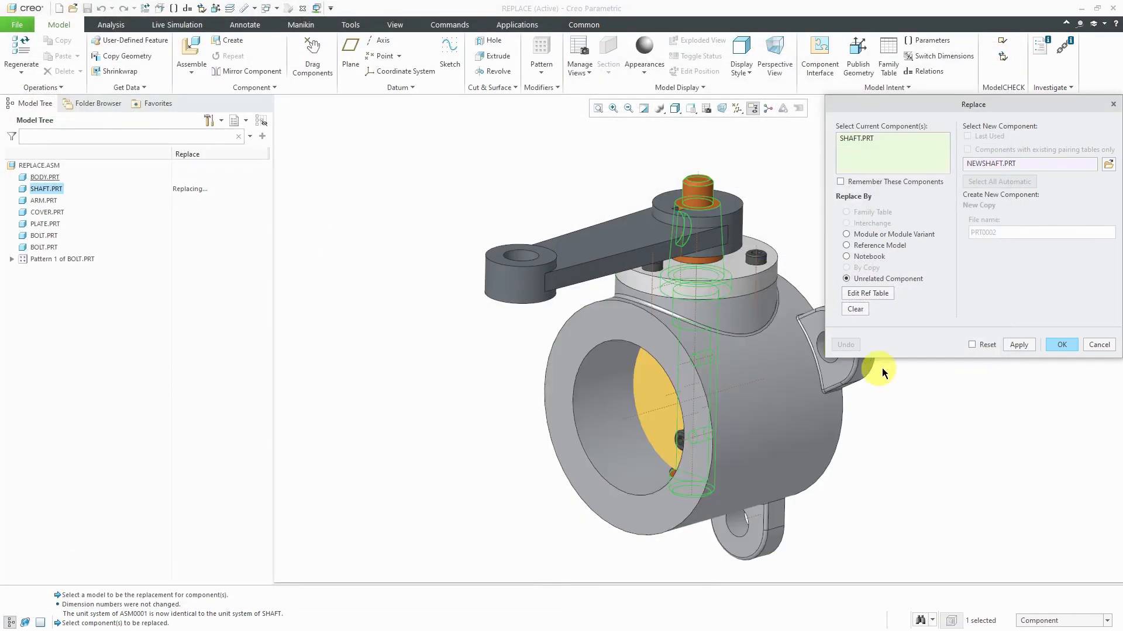
mouse_move(337, 594)
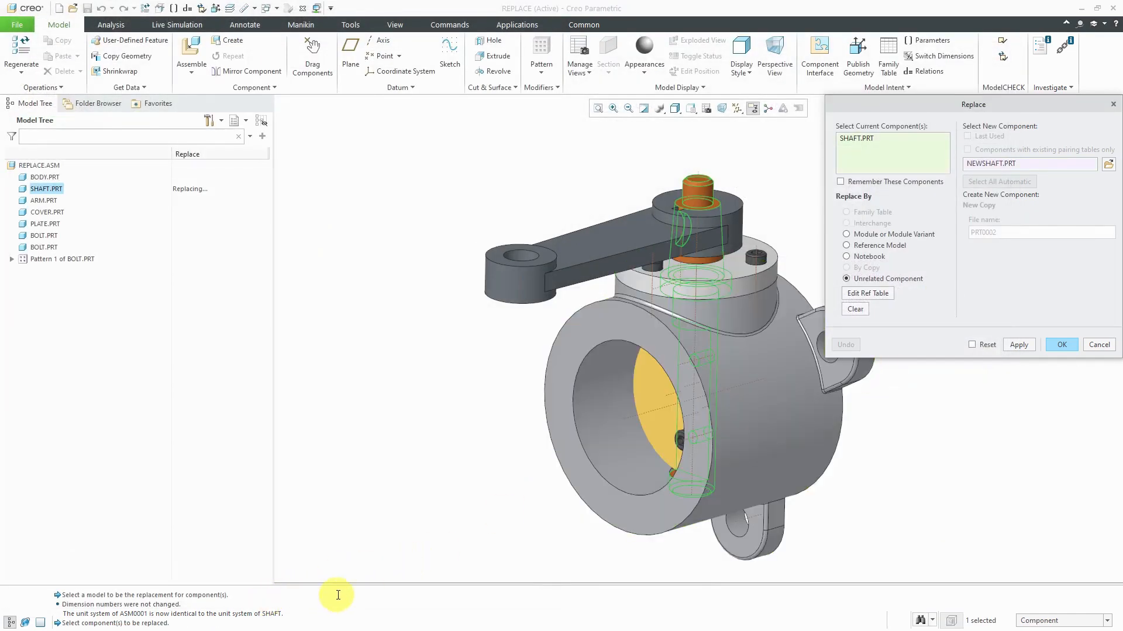
mouse_move(738, 431)
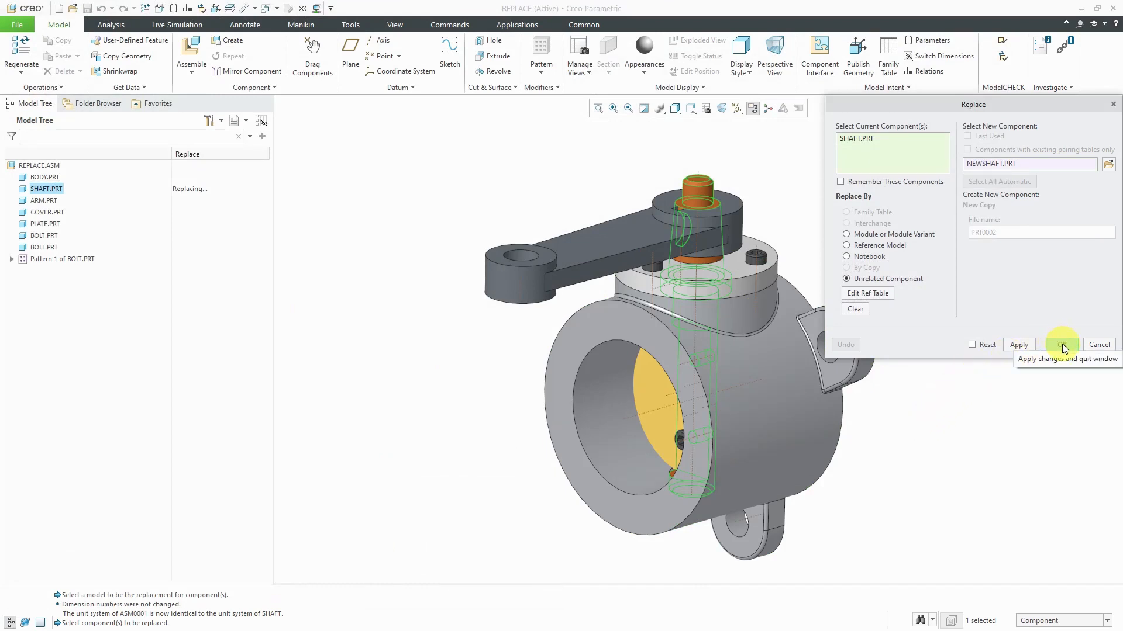
Confirm replacing SHAFT with NEWSHAFT and hide the datum axes
click(1063, 345)
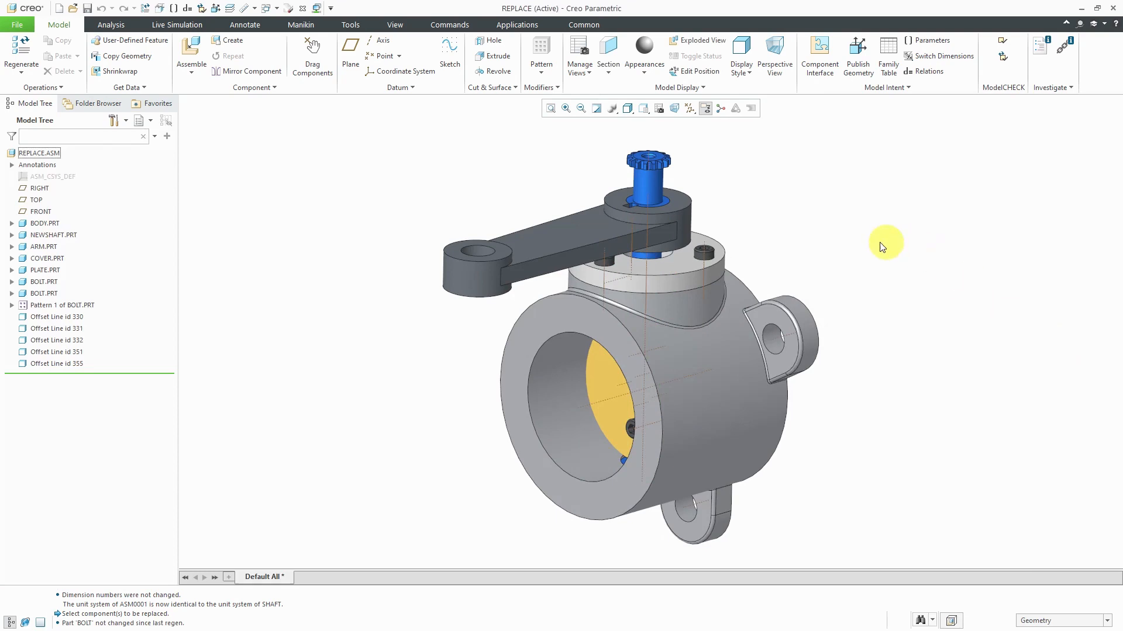
click(689, 108)
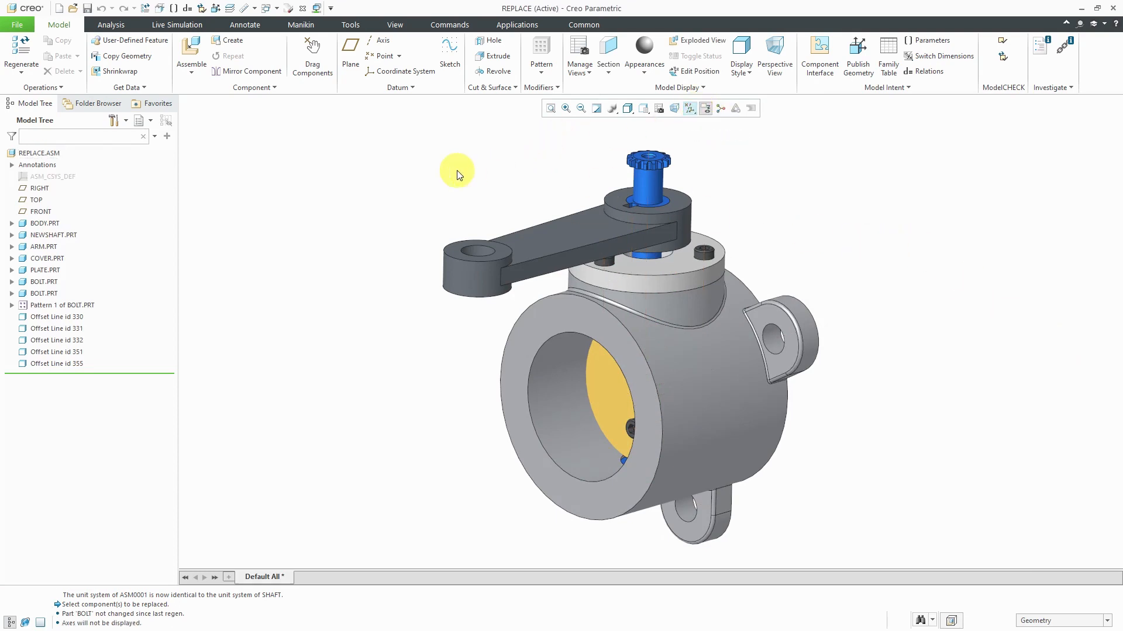
mouse_move(74, 8)
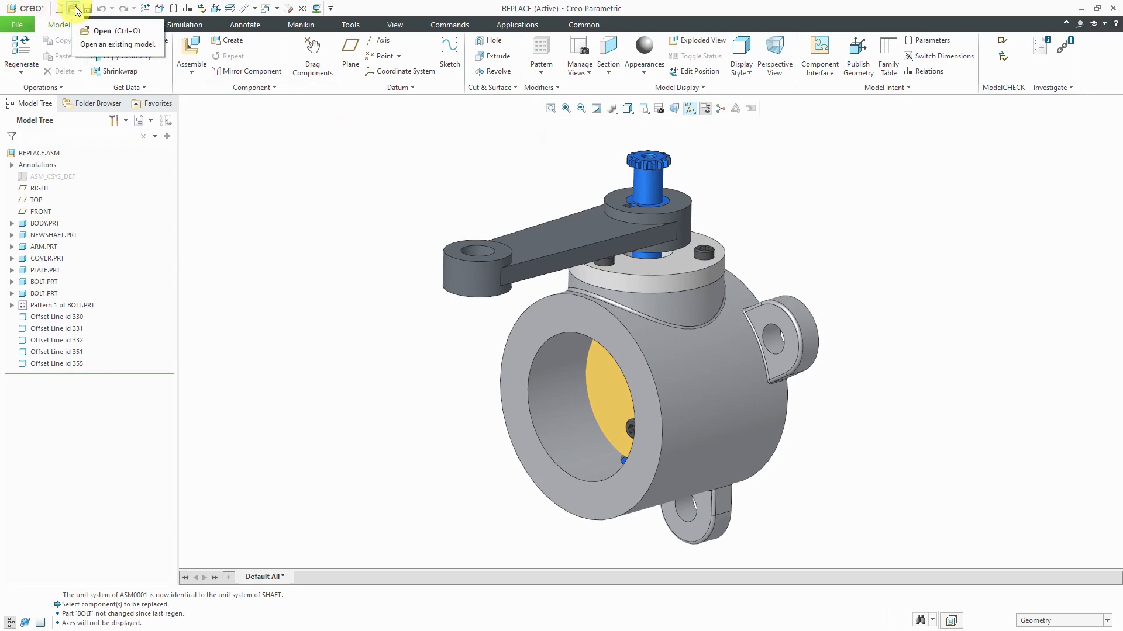
Open shaft_interchange.asm from the working directory, filtered to interchange assemblies
click(102, 31)
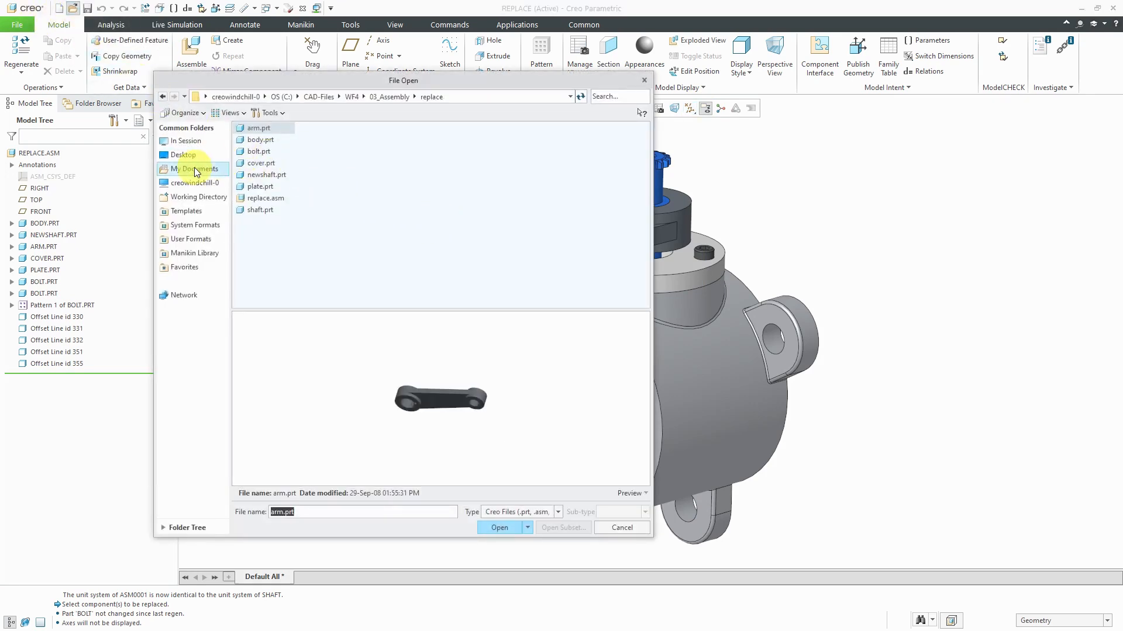
click(197, 197)
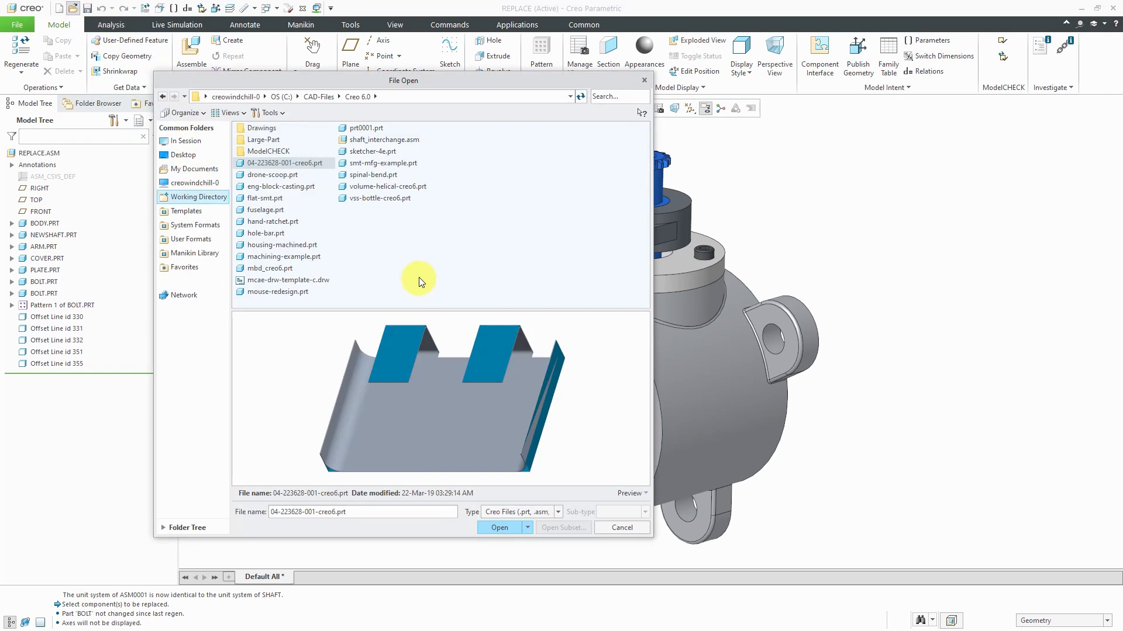
mouse_move(417, 165)
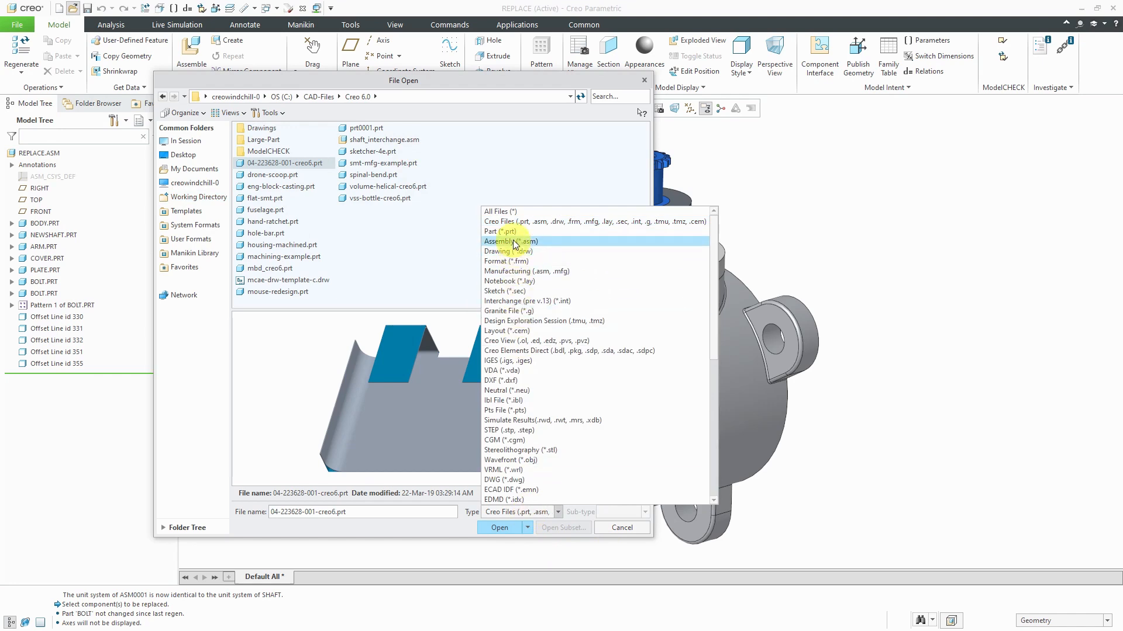
click(508, 242)
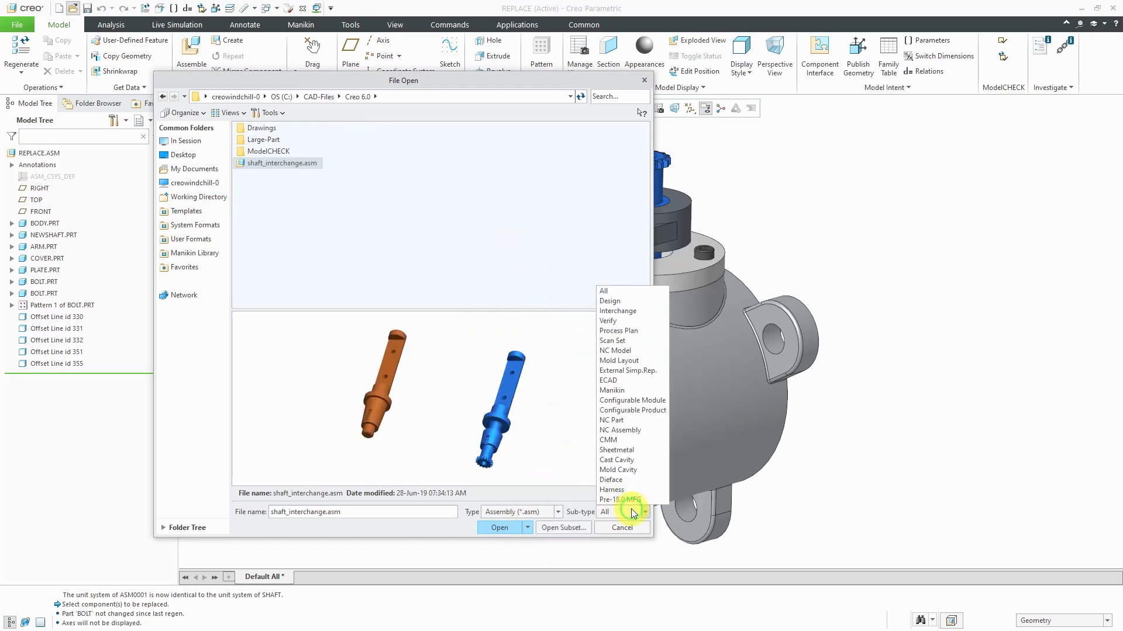
mouse_move(632, 310)
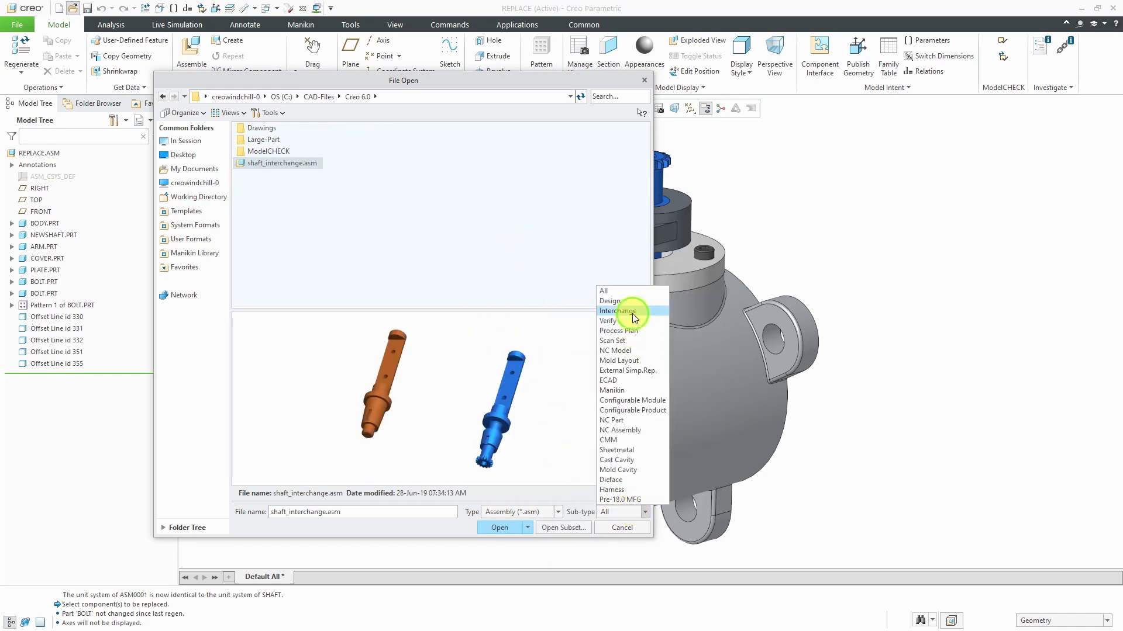
click(617, 310)
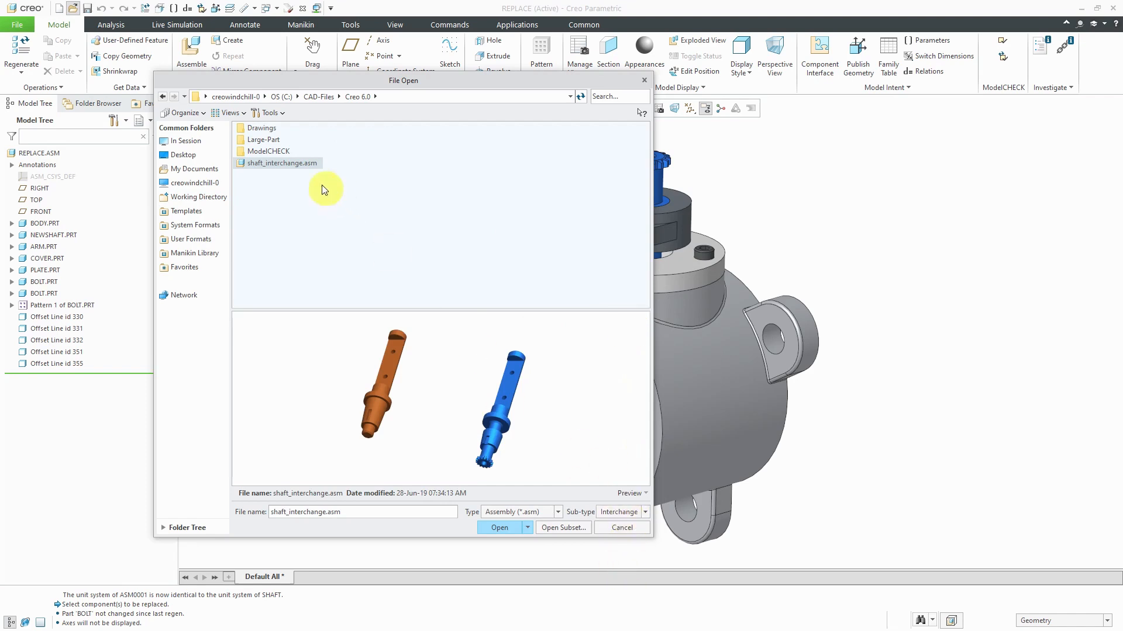
click(498, 528)
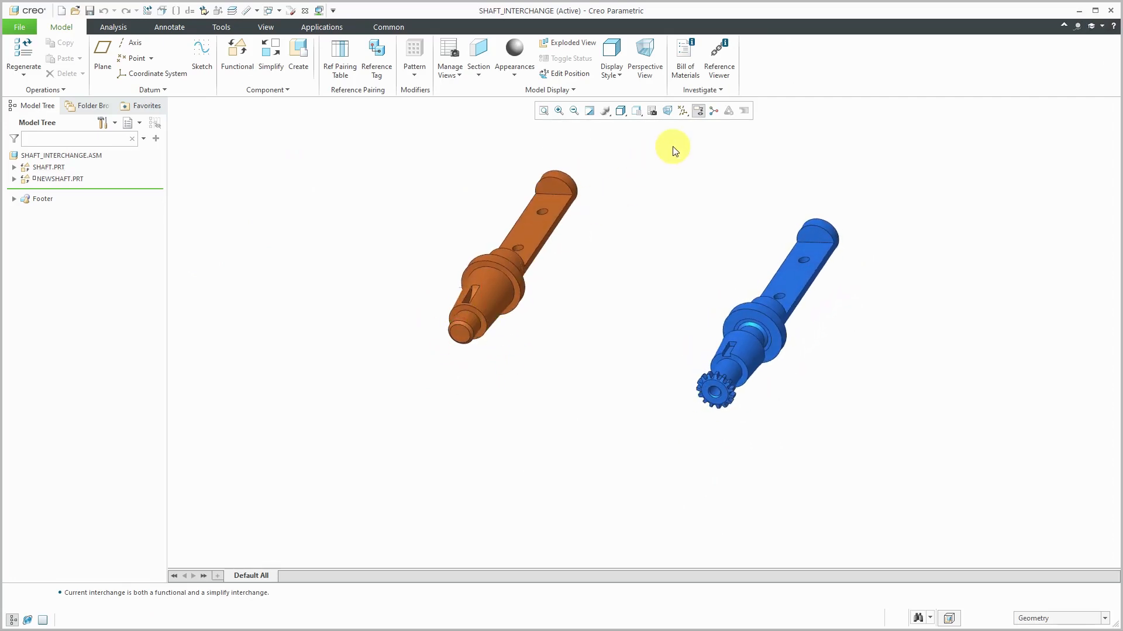
mouse_move(670, 154)
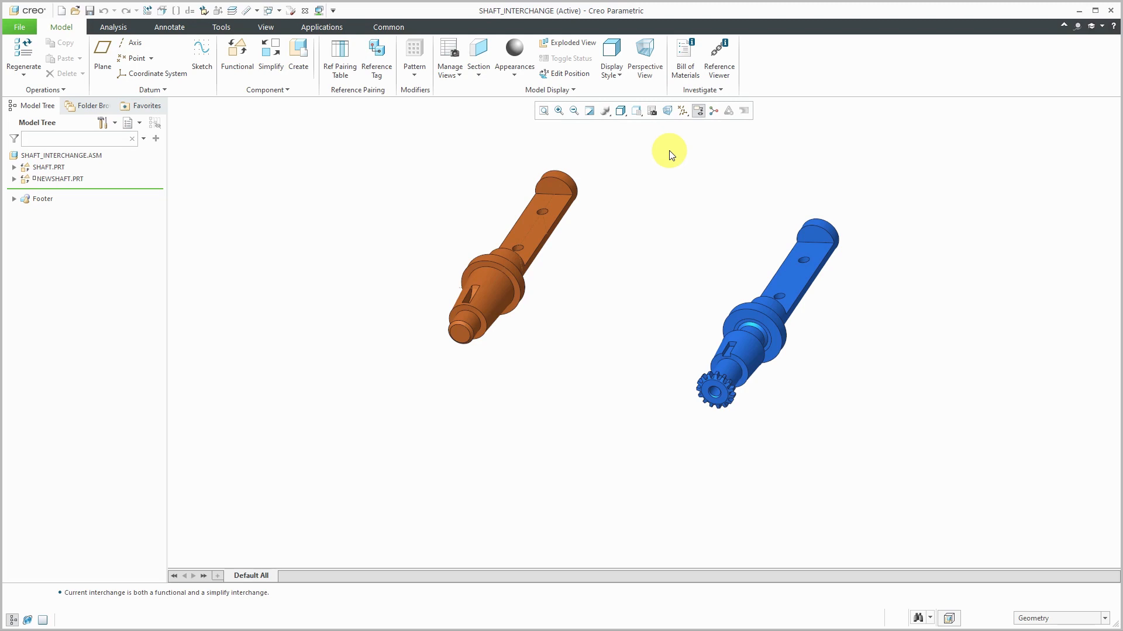
mouse_move(255, 137)
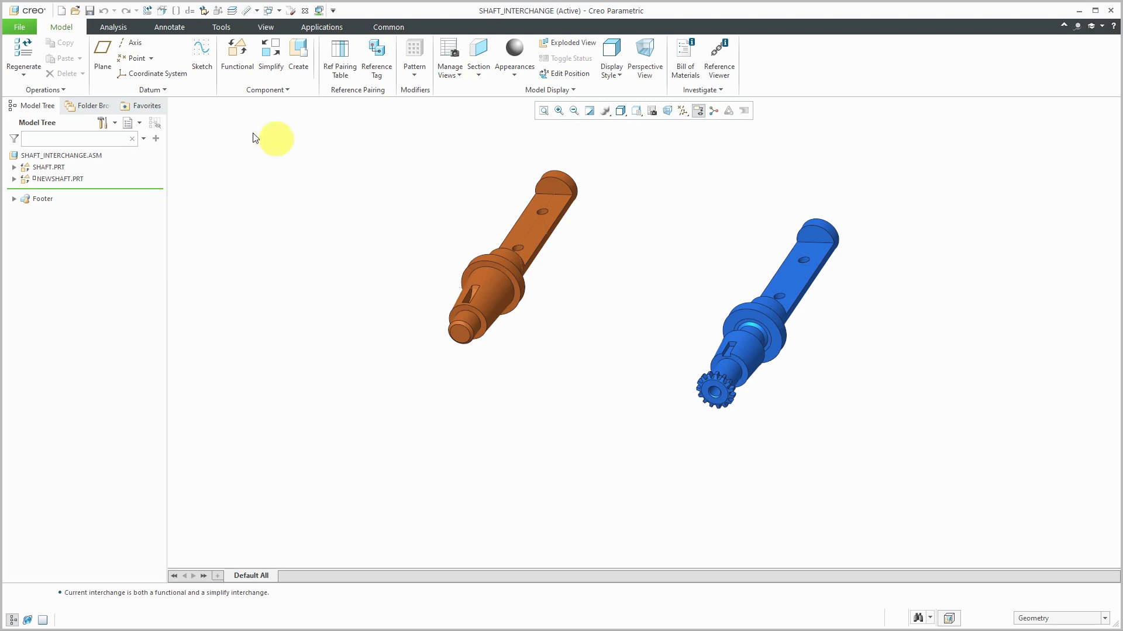
Review the interchange assembly with both shafts, then open the File menu
click(19, 27)
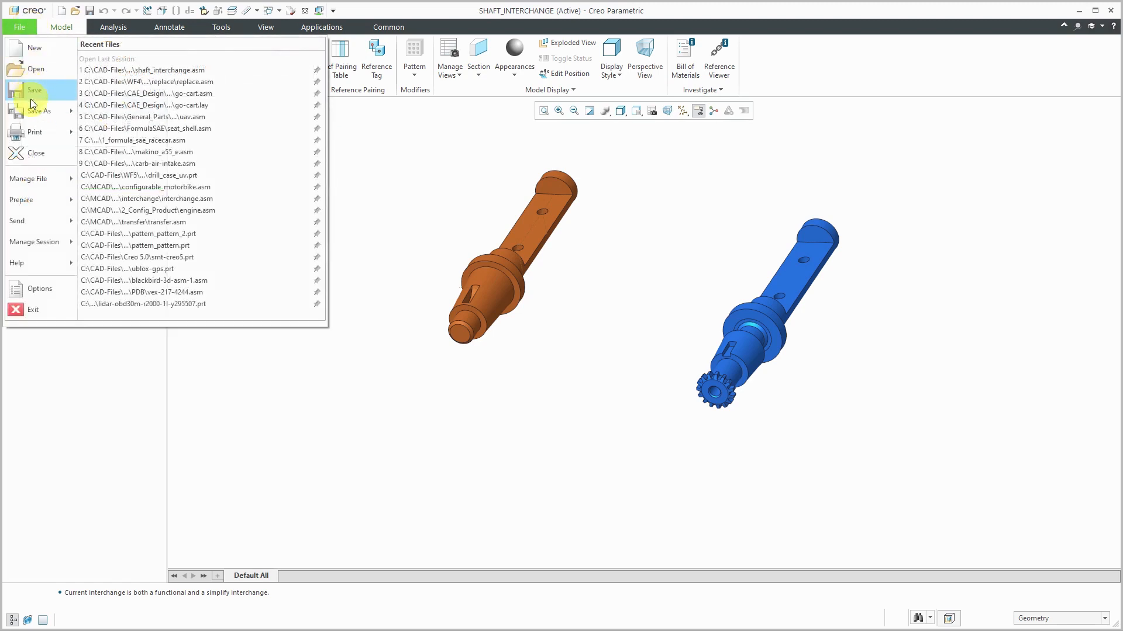
Save the assembly as a configurable module named SHAFT_MODULE
click(36, 111)
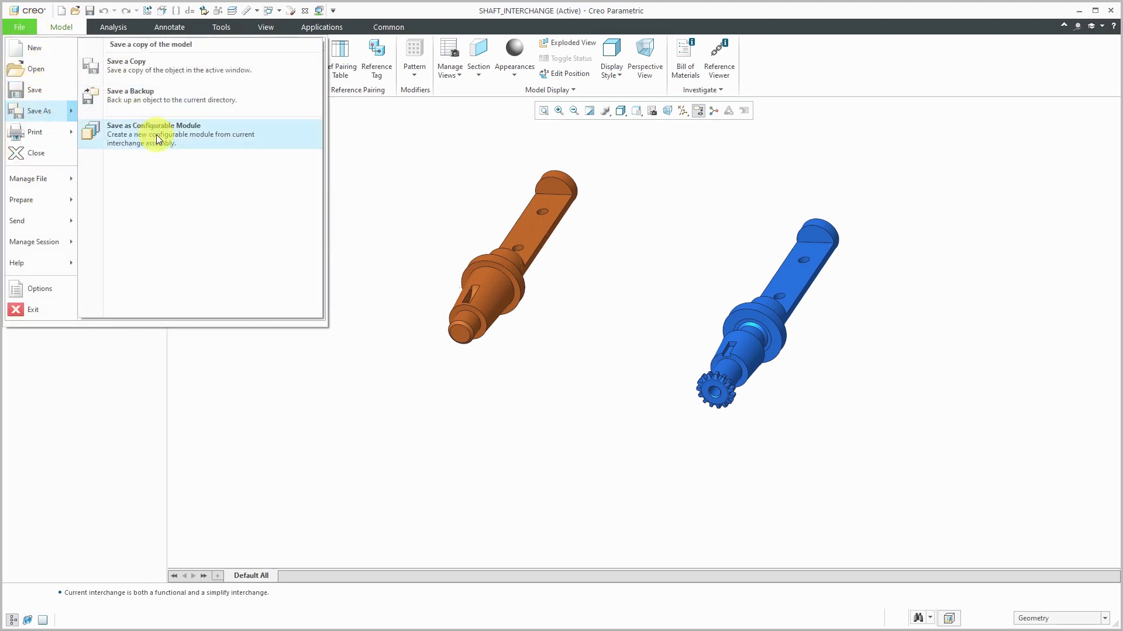
mouse_move(154, 135)
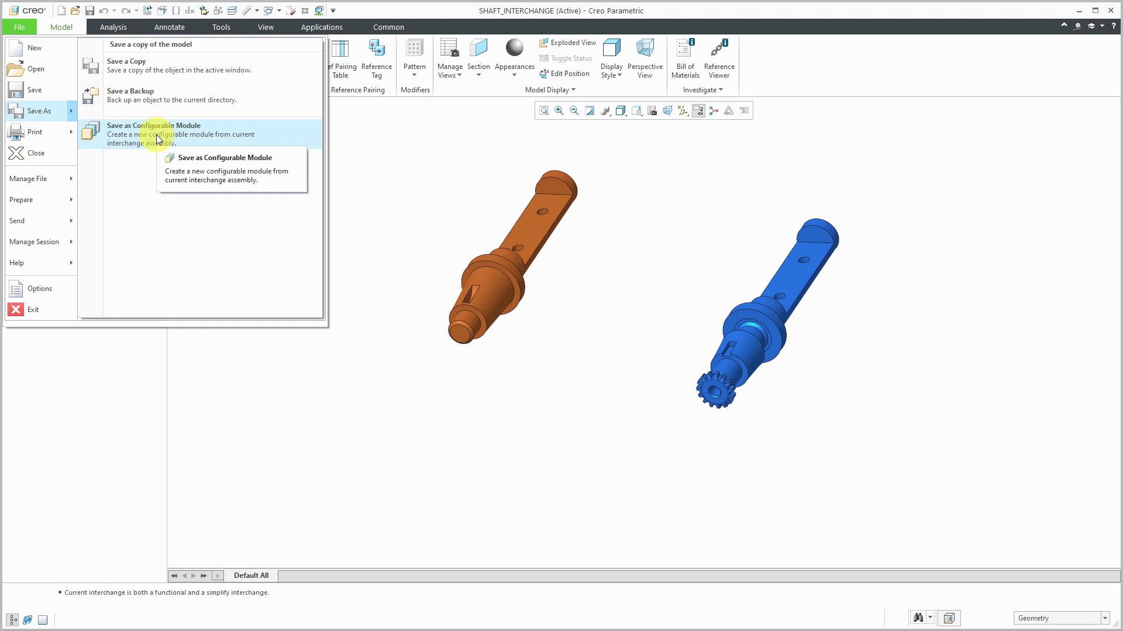
click(153, 125)
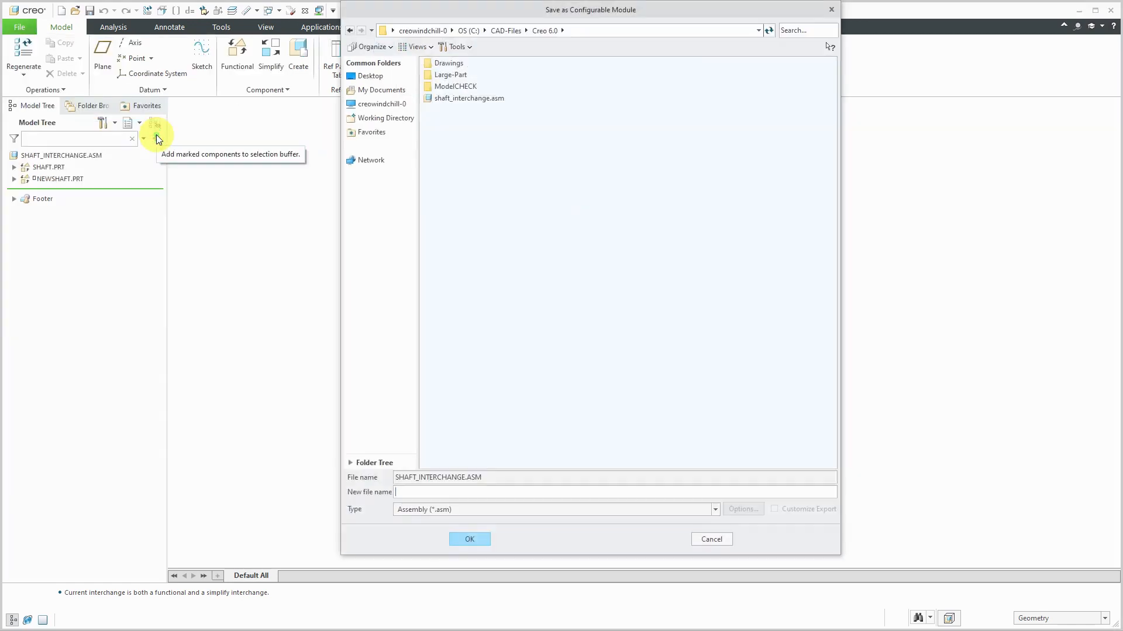
mouse_move(599, 476)
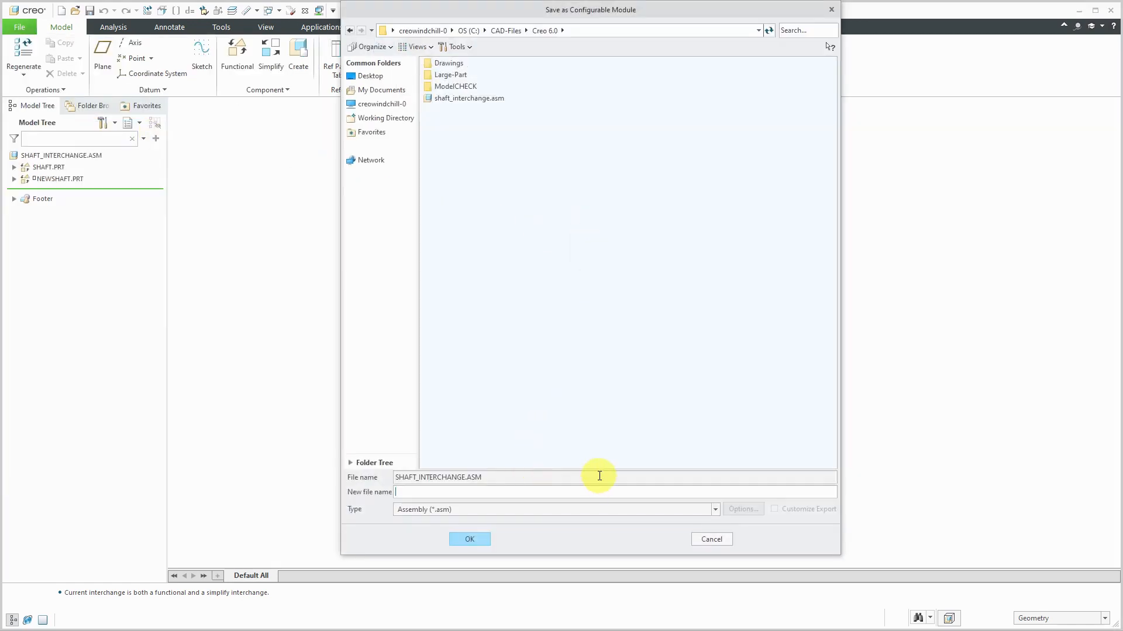
text(SHAFT_MODULE)
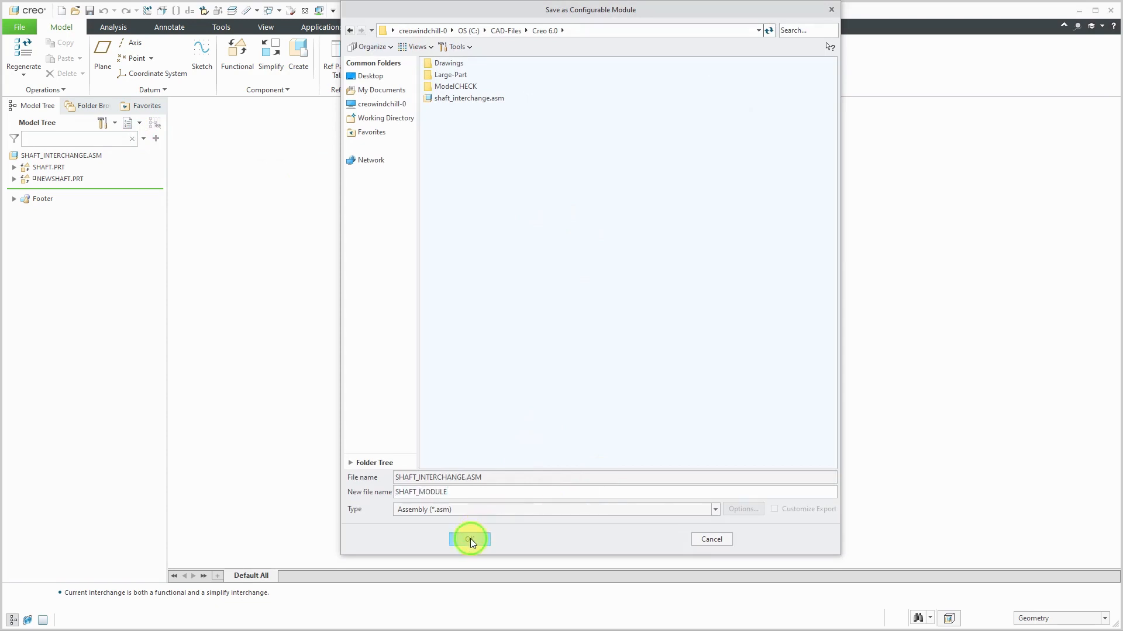
click(470, 540)
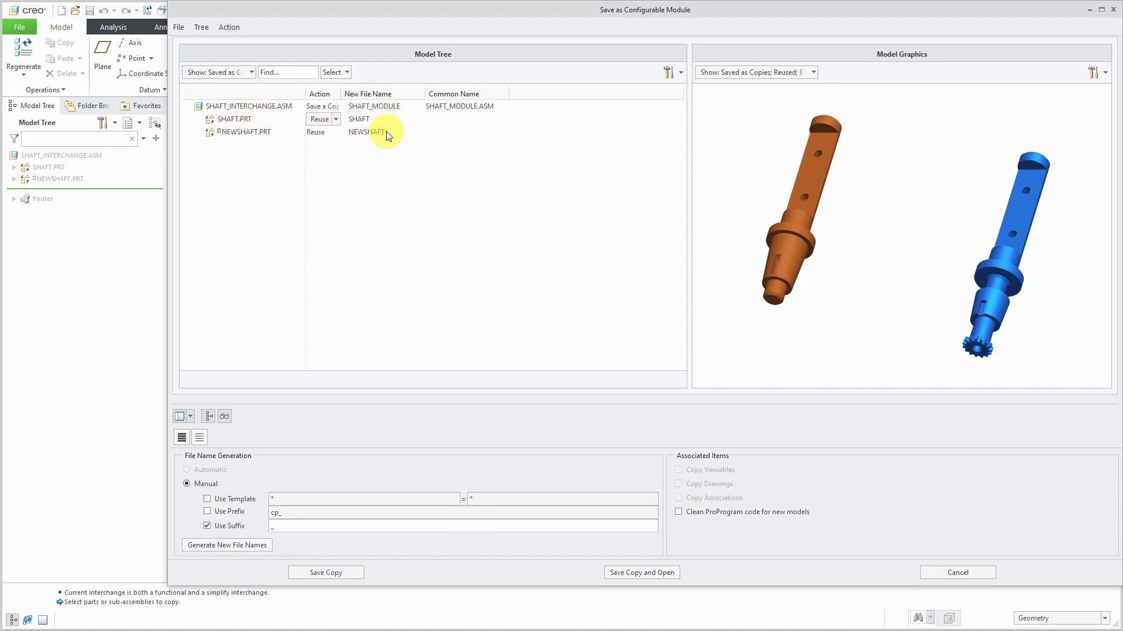
mouse_move(756, 327)
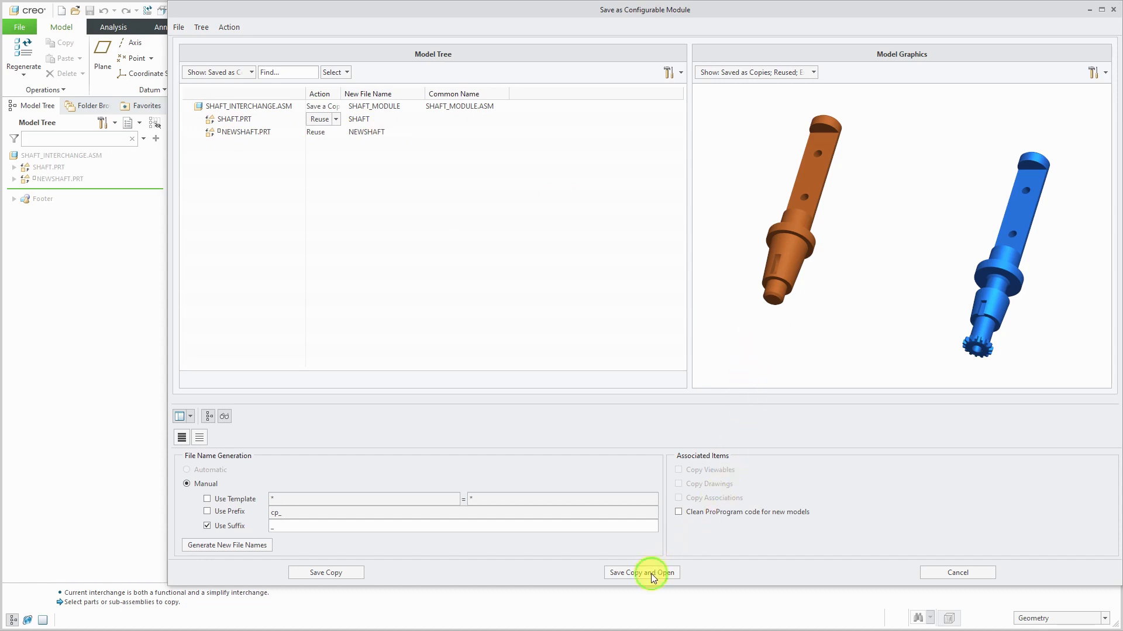
Save and open the SHAFT_MODULE copy, accepting the conflicts warning
click(641, 573)
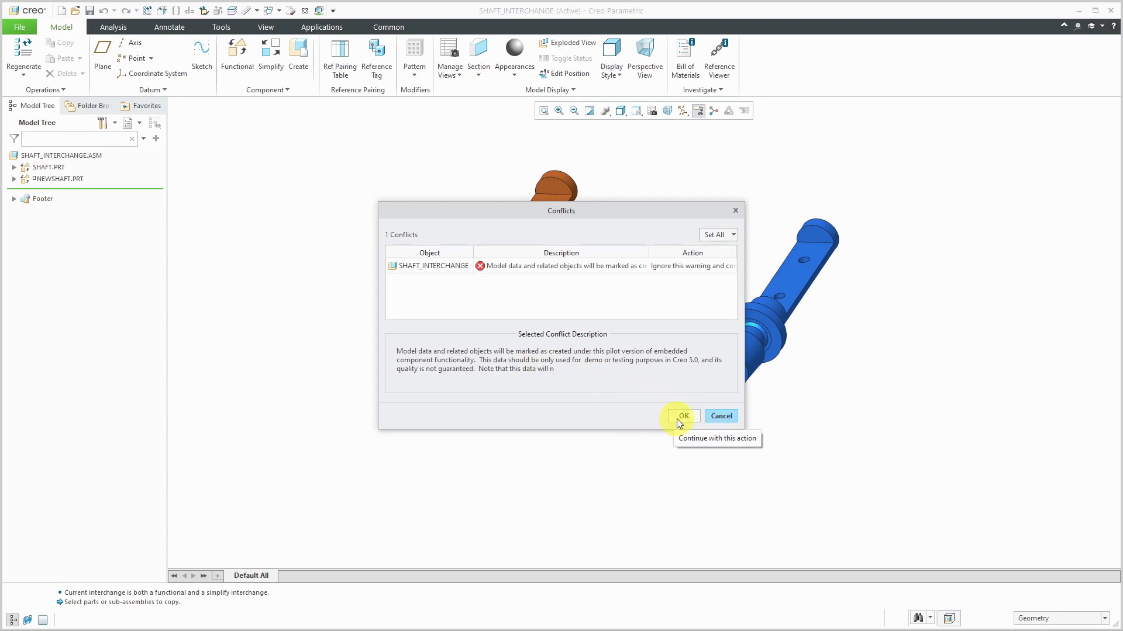
click(683, 416)
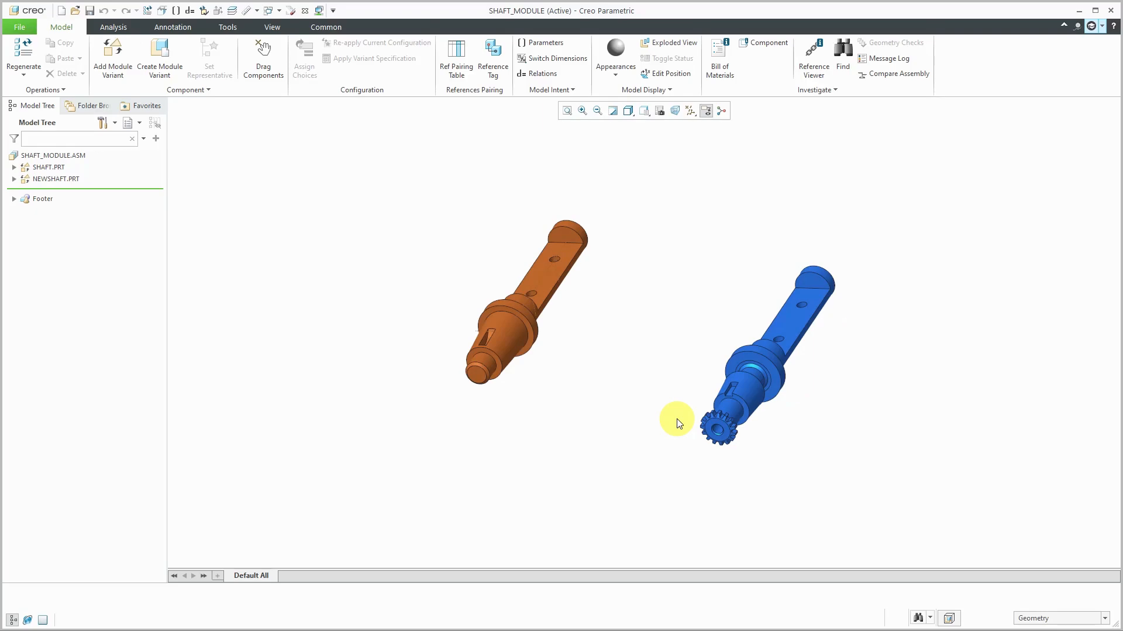
mouse_move(146, 229)
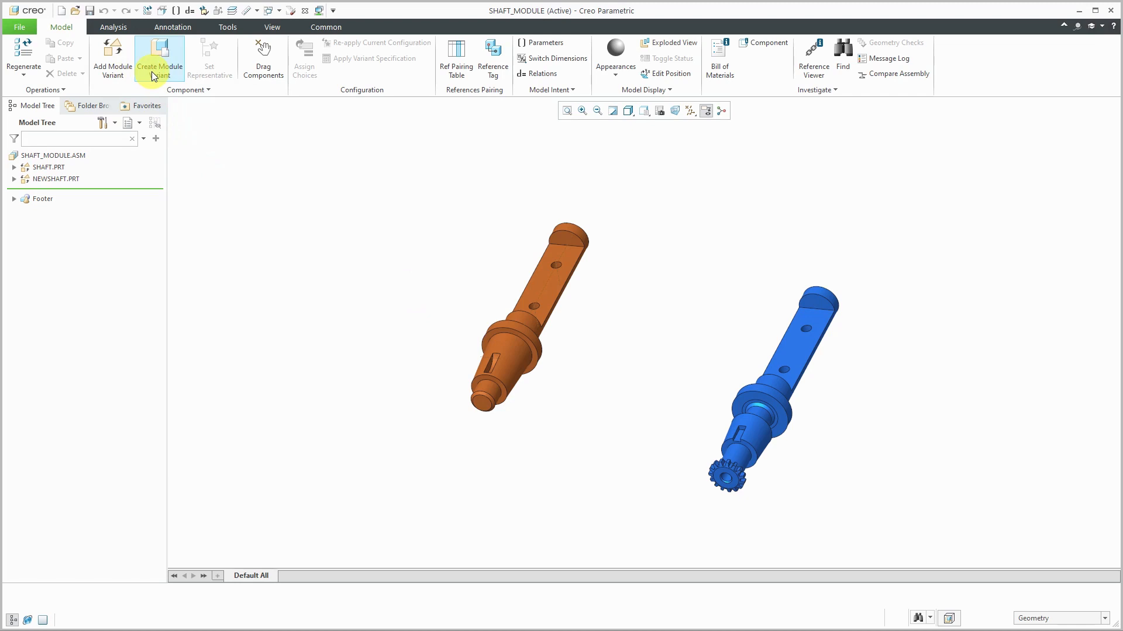
mouse_move(372, 299)
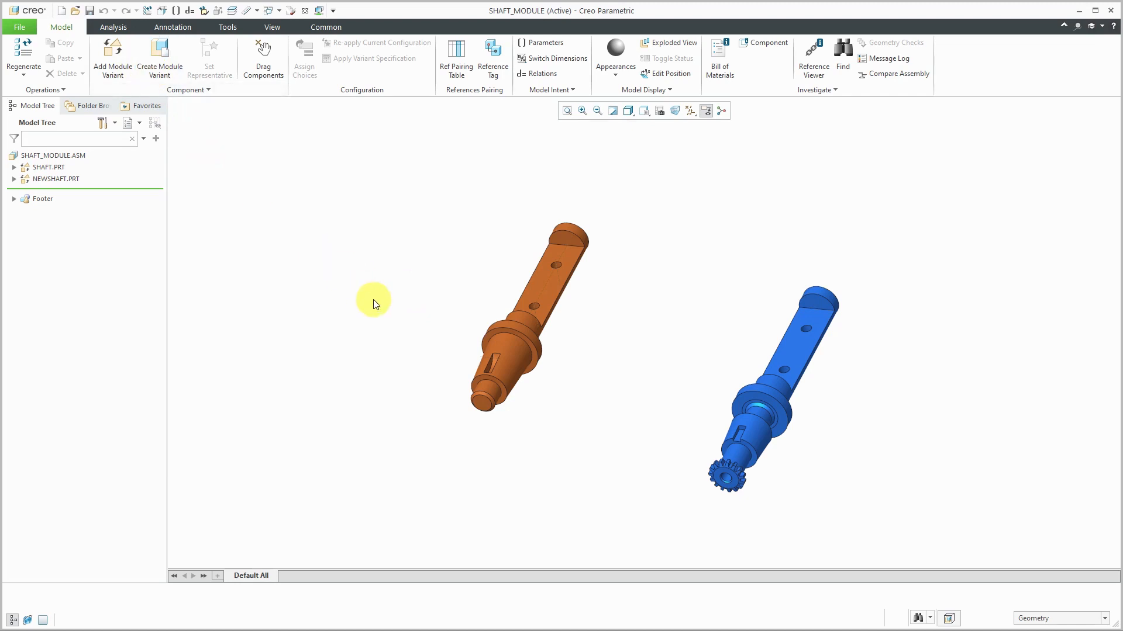
mouse_move(272, 100)
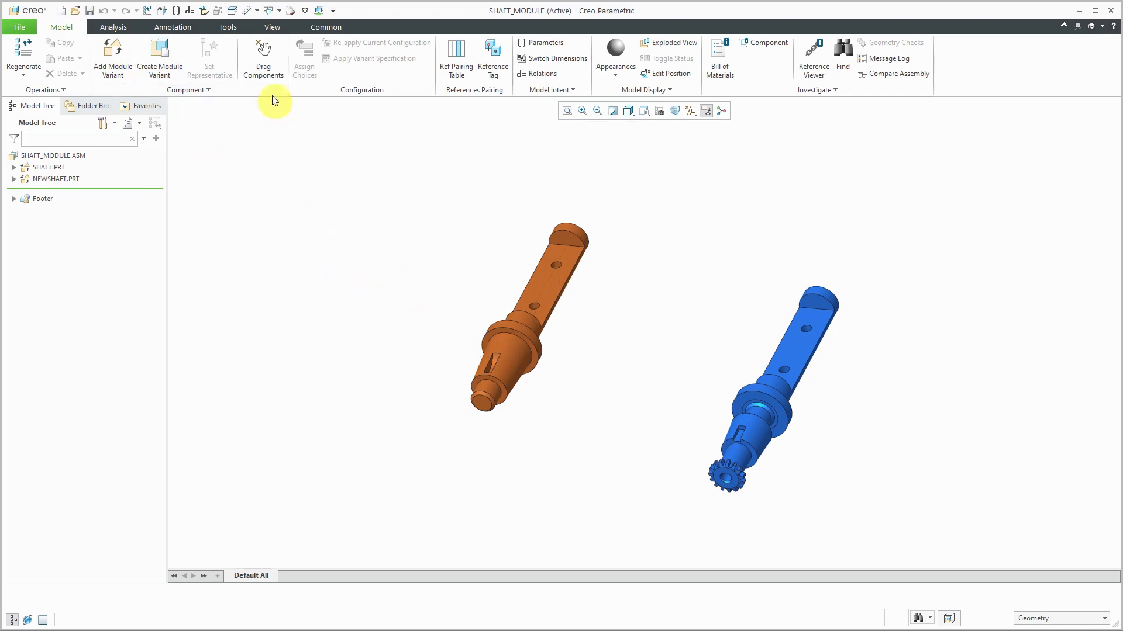
Switch the active window to SHAFT_INTERCHANGE.ASM from the Windows list
click(268, 10)
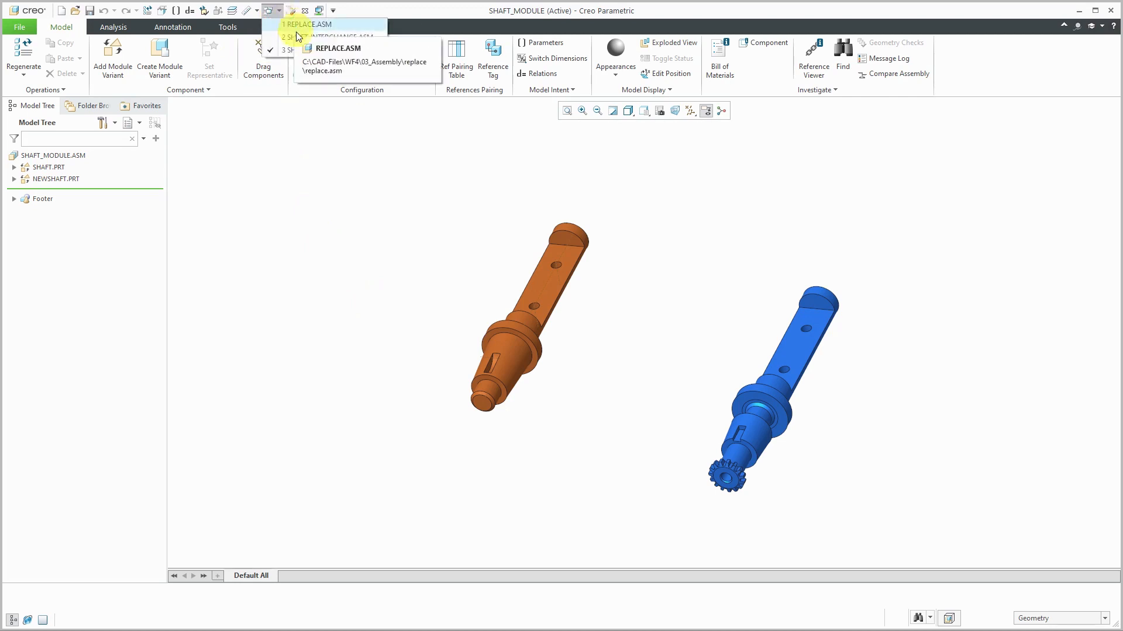
click(309, 23)
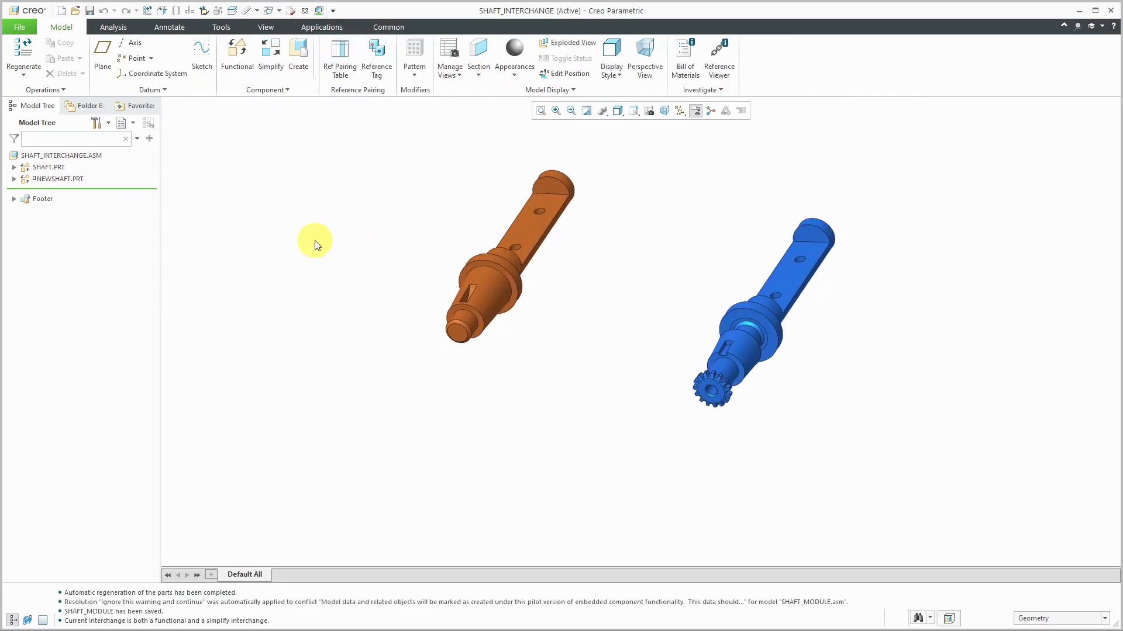